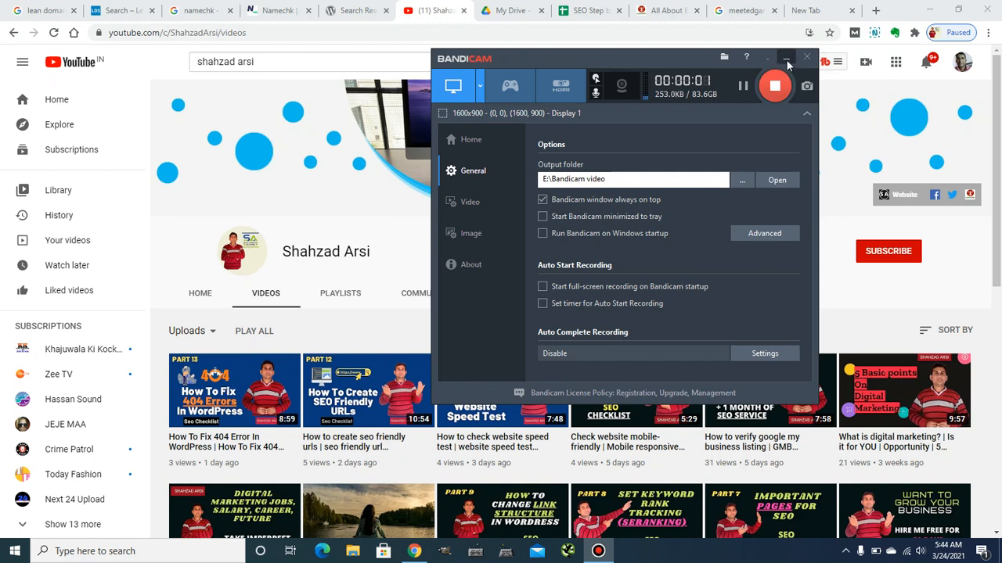
# Review the SEO Step by Step checklist and its row on claiming your brand on social networks
pyautogui.click(785, 59)
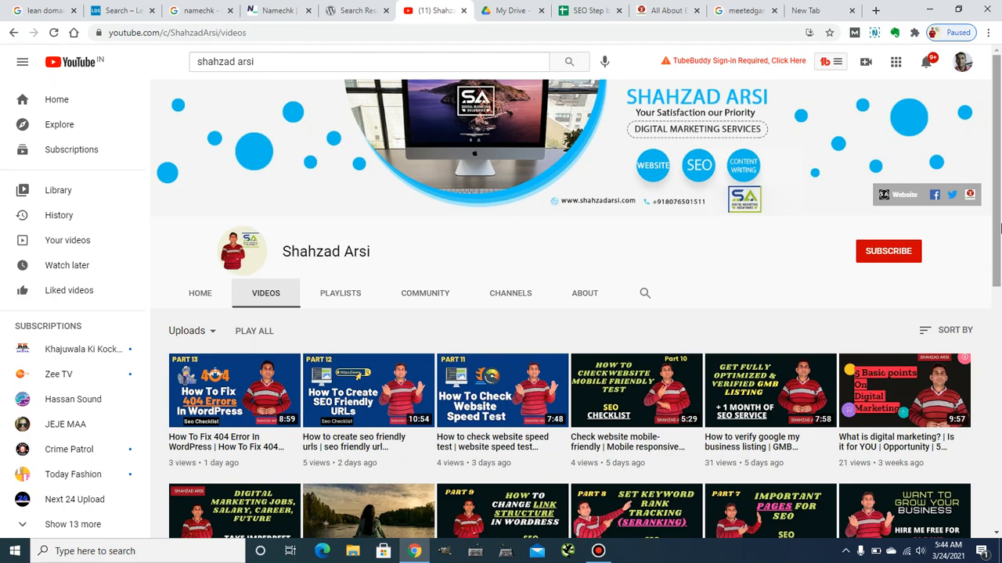
pyautogui.scroll(-3)
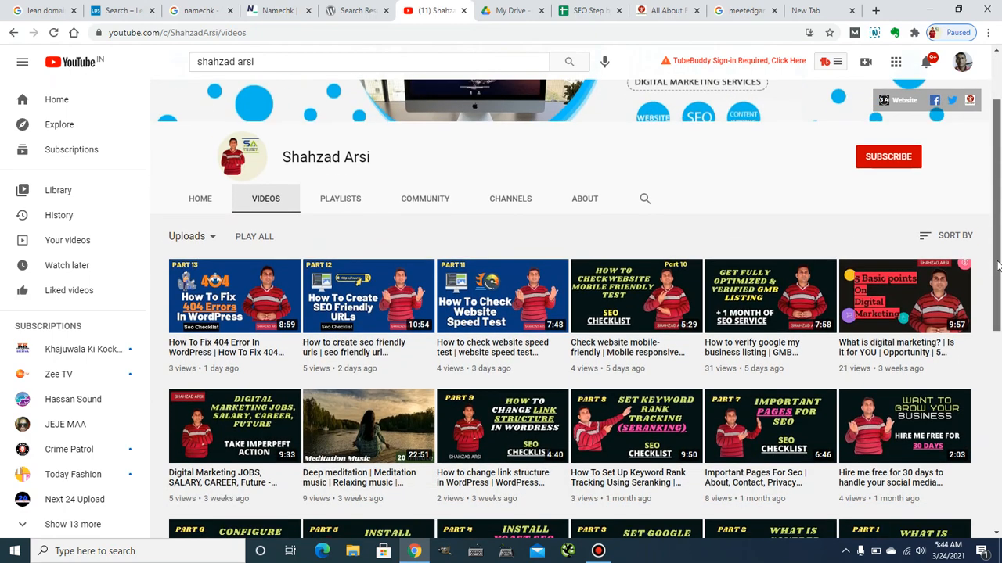
pyautogui.scroll(-3)
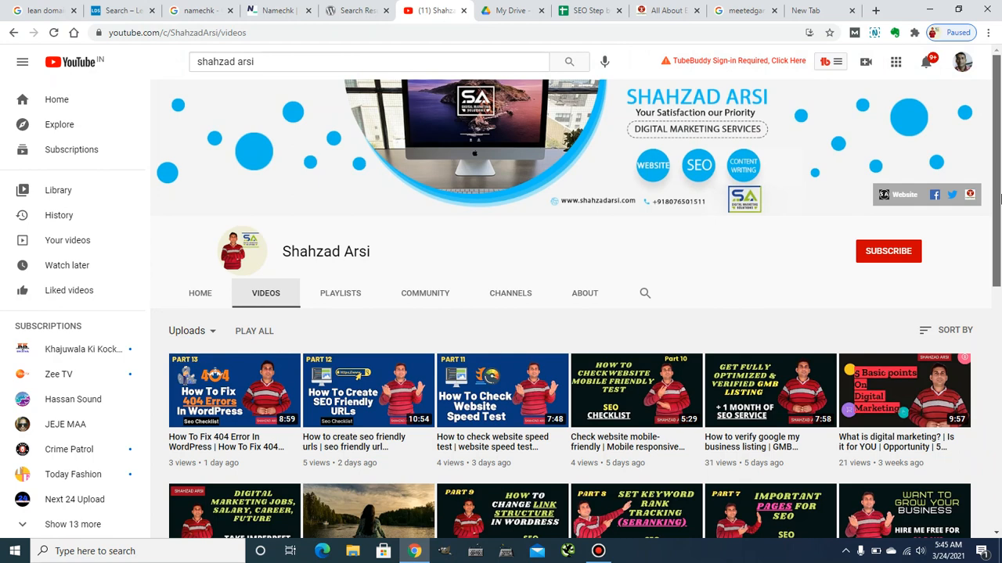
pyautogui.moveTo(974, 141)
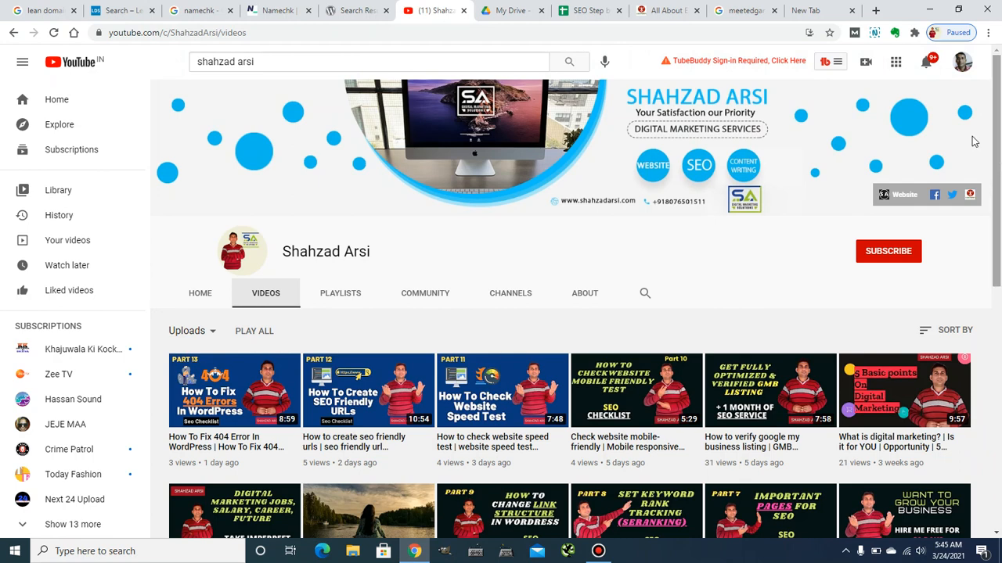
pyautogui.click(589, 10)
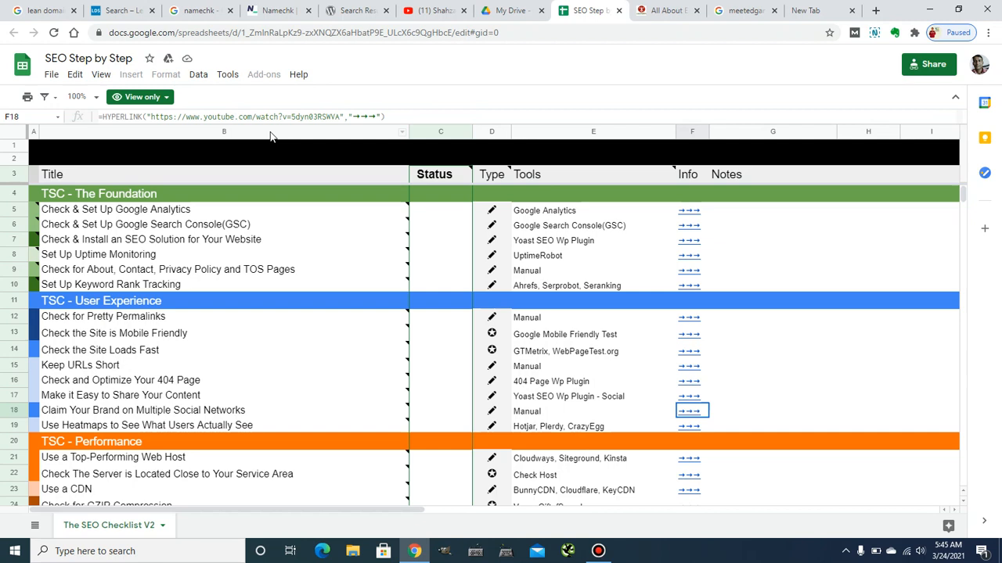
pyautogui.moveTo(369, 310)
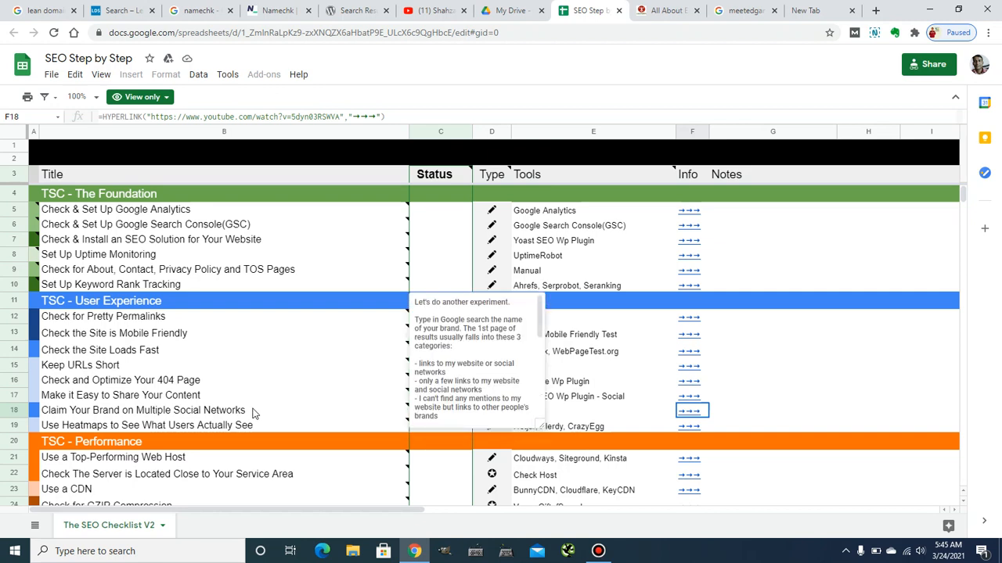
pyautogui.moveTo(254, 413)
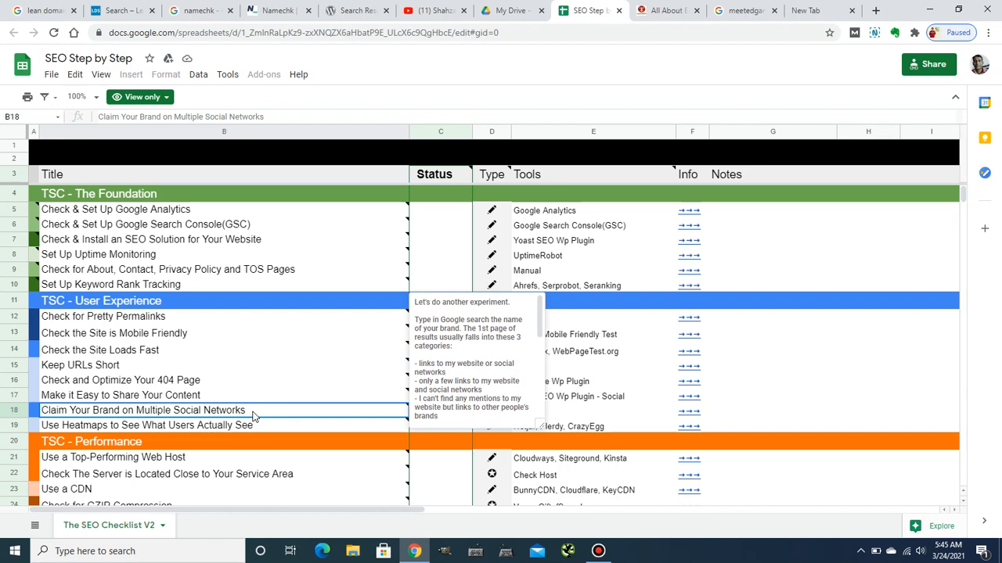
# Return to the LeanDomainSearch results listing available .com domains containing 'blogging'
pyautogui.click(117, 9)
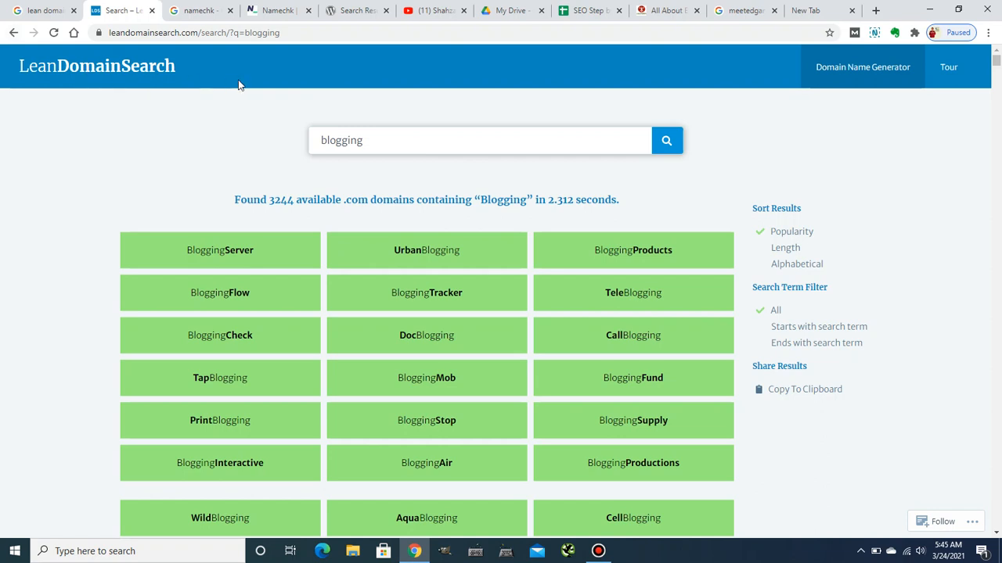
pyautogui.moveTo(157, 45)
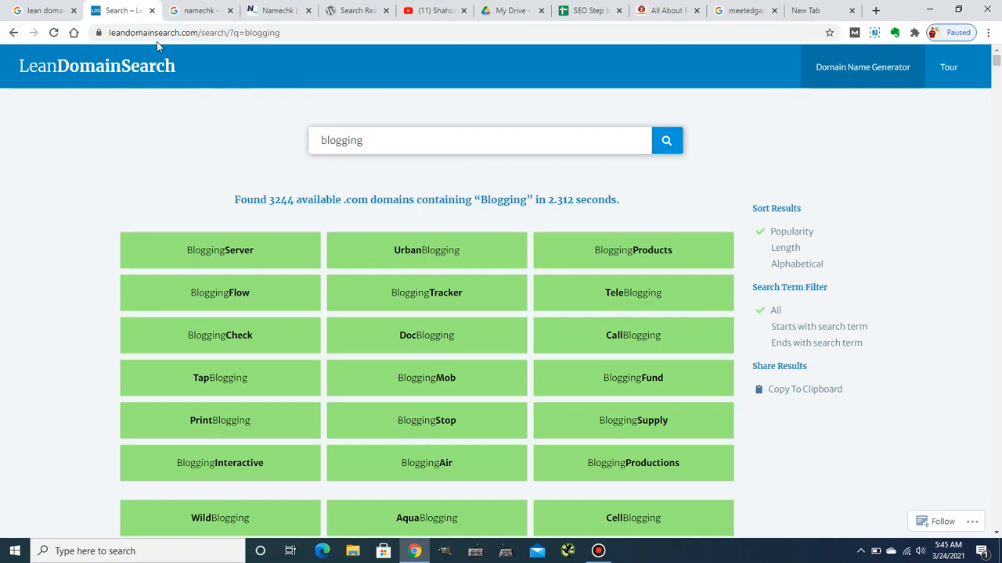
pyautogui.moveTo(164, 81)
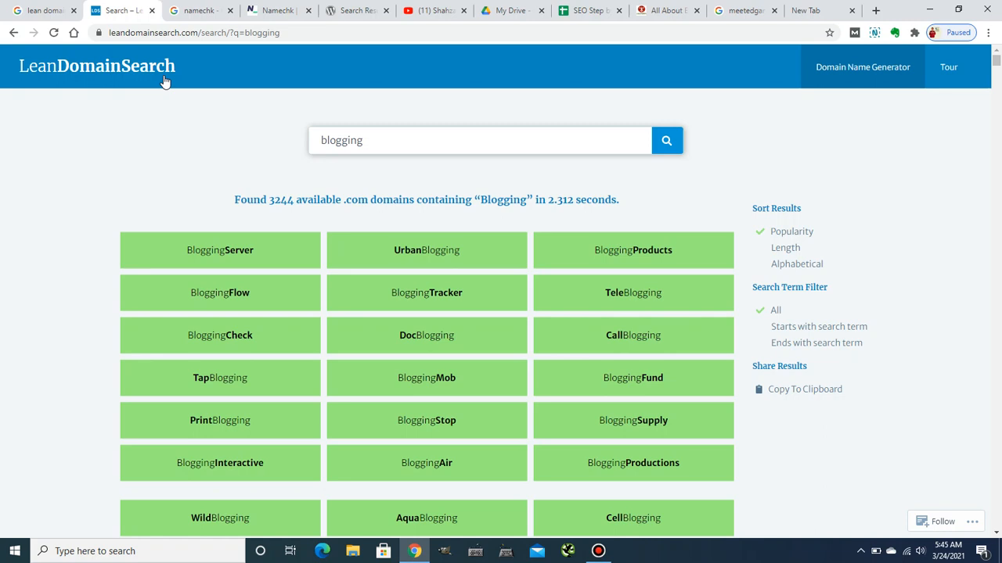
pyautogui.moveTo(854, 313)
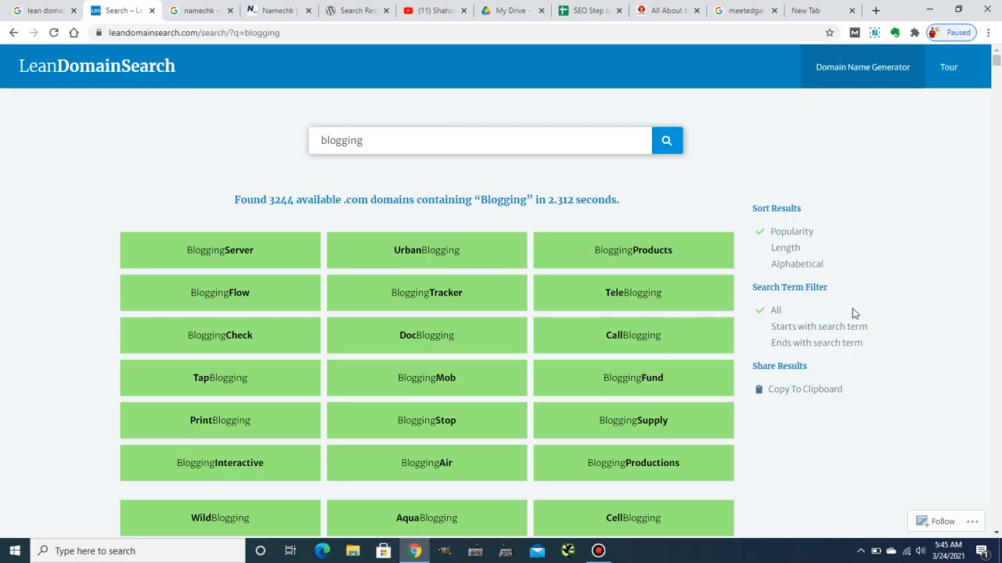
pyautogui.moveTo(861, 263)
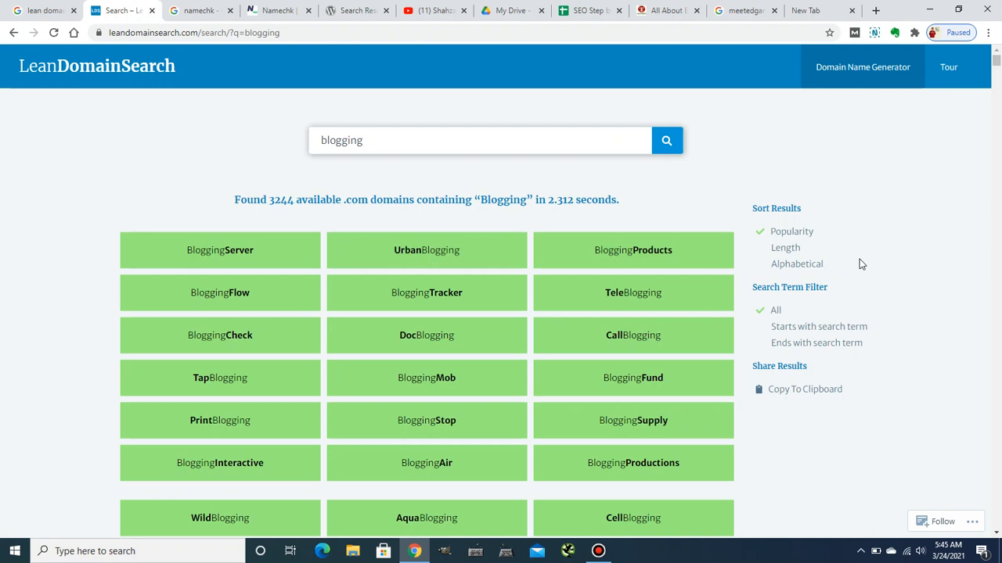
pyautogui.moveTo(413, 254)
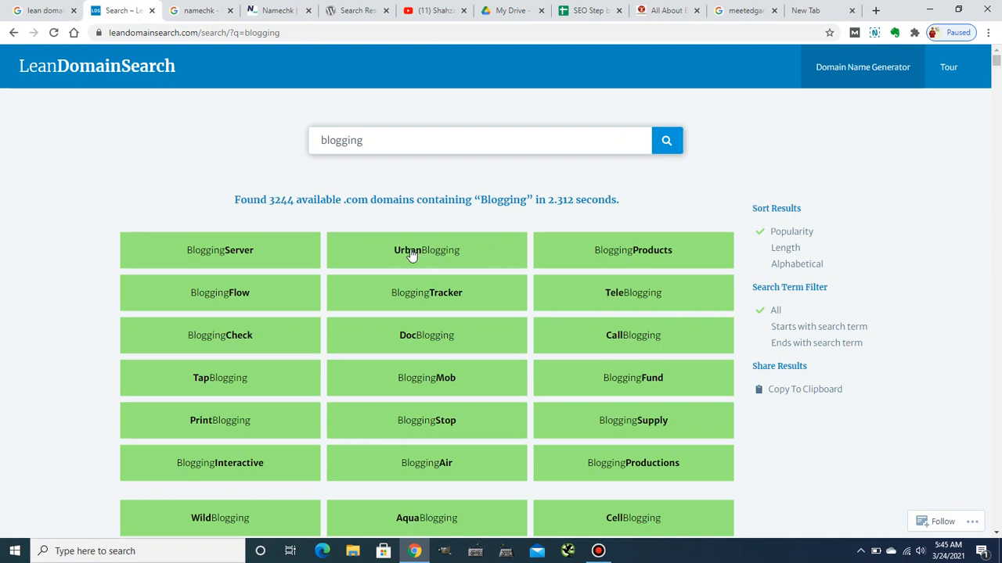
pyautogui.moveTo(405, 253)
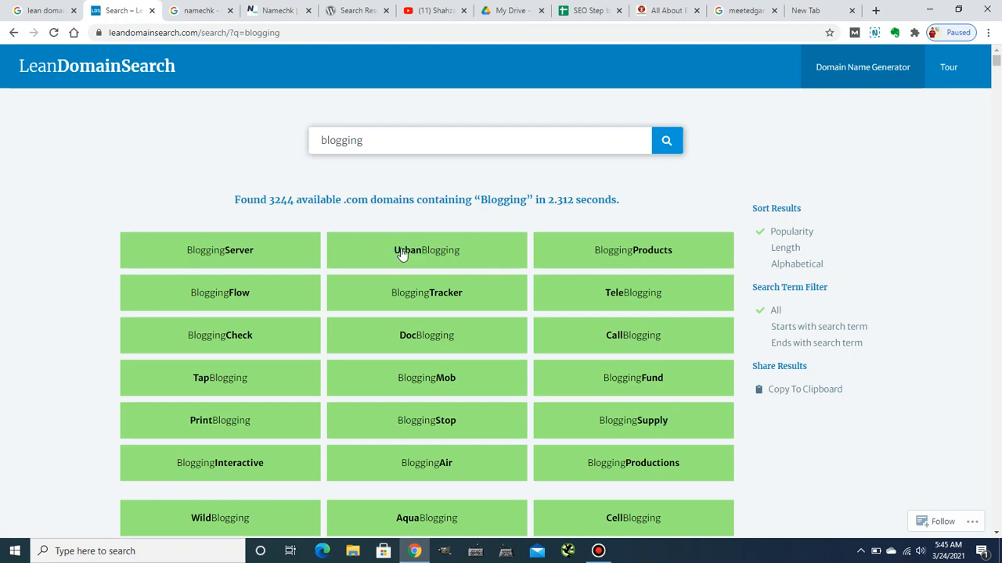
# View UrbanBlogging.com's registration details, select the name to copy, then move to the namechk Google results
pyautogui.click(426, 250)
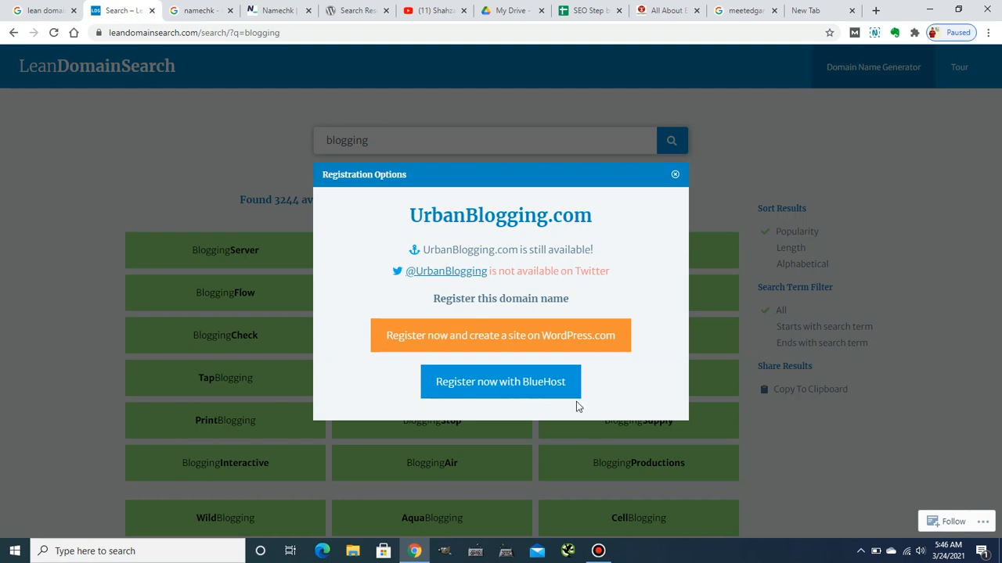
pyautogui.moveTo(566, 397)
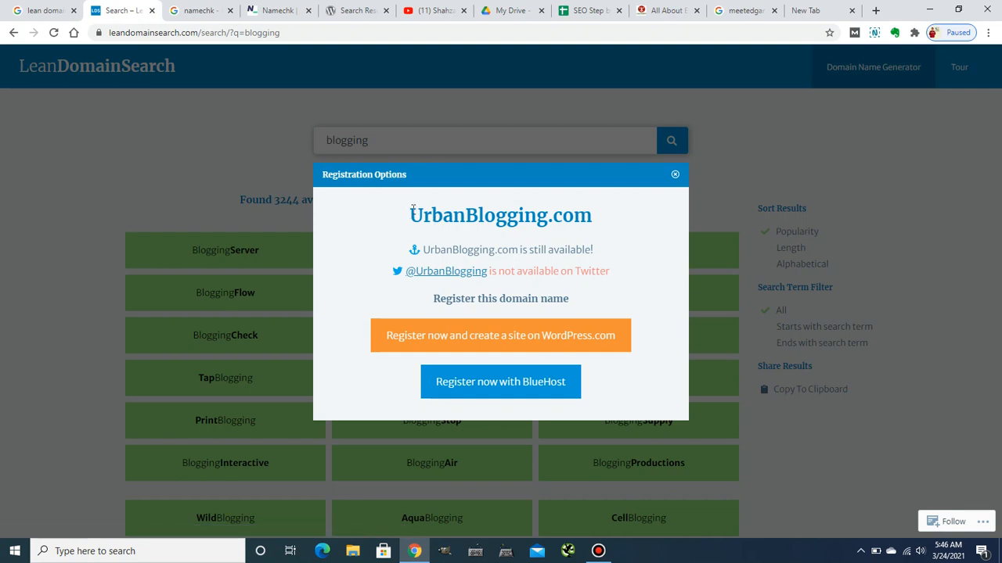
pyautogui.doubleClick(479, 216)
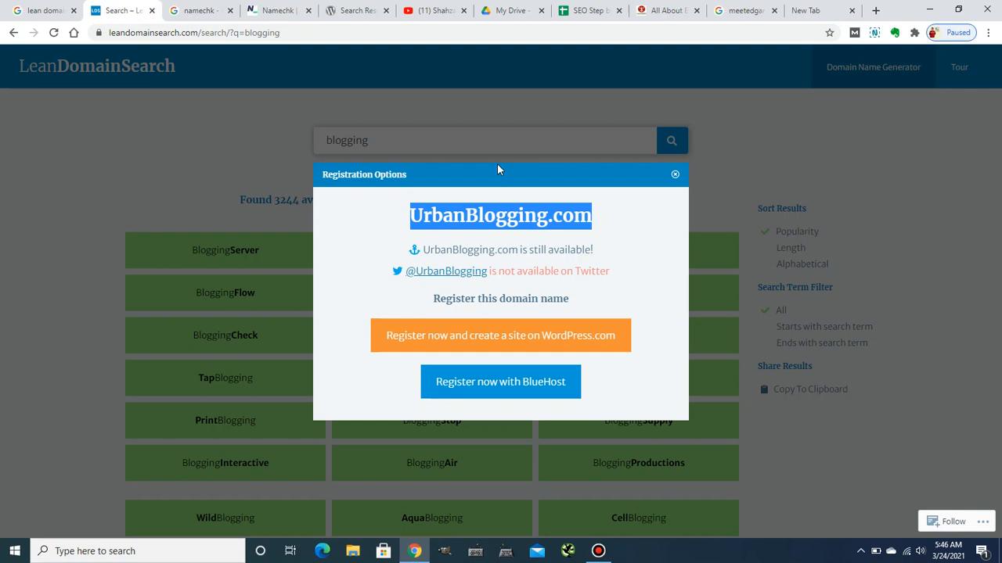
pyautogui.click(200, 9)
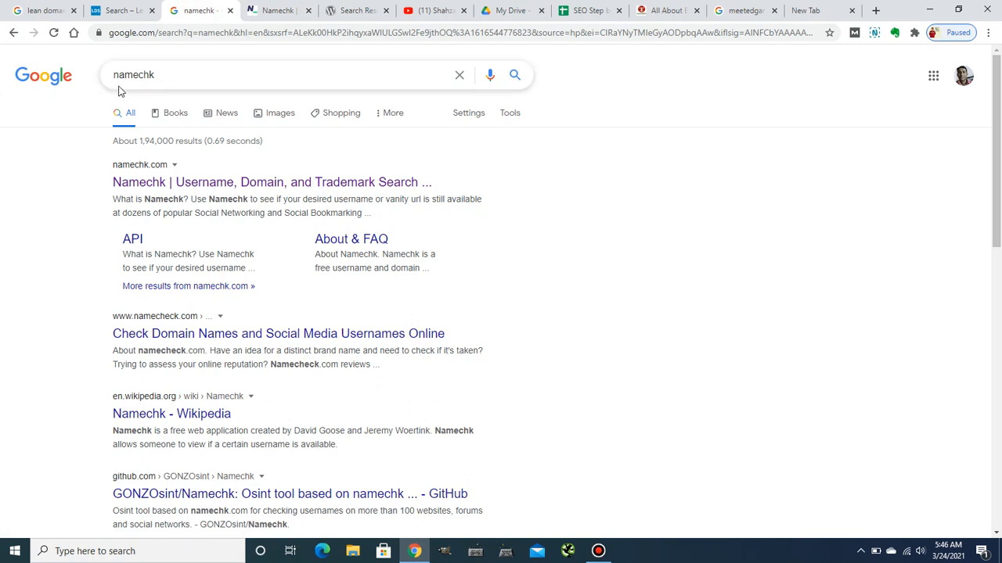
pyautogui.moveTo(156, 92)
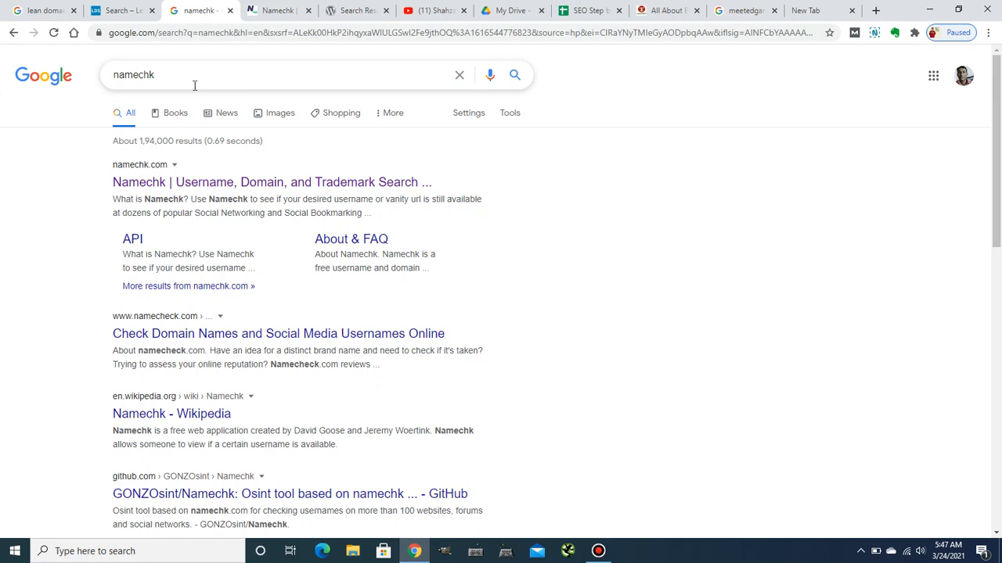
# Open the Namechk username and domain checker site from the Google results
pyautogui.click(270, 181)
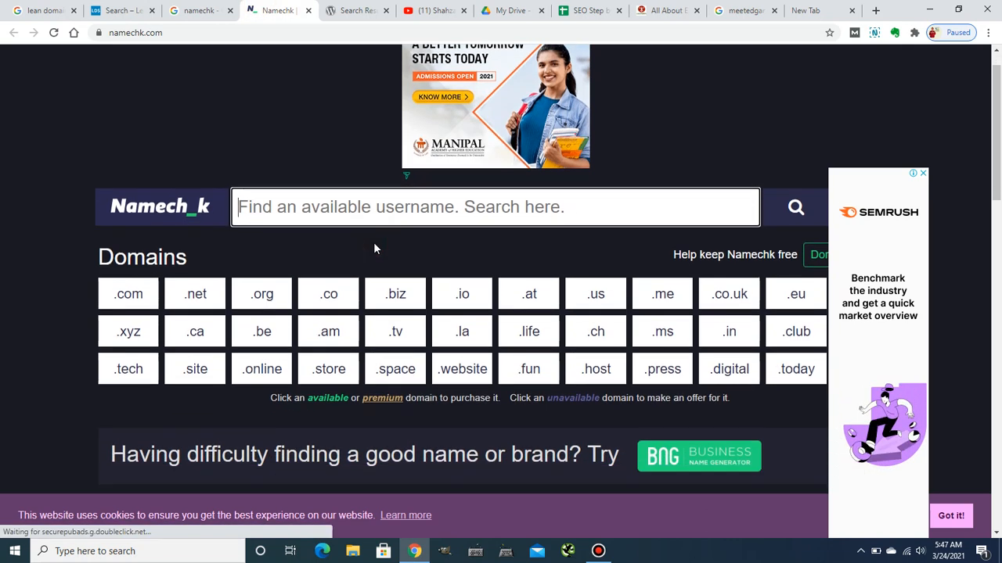
# Run a Namechk search for UrbanBlogging and review its domain extension results
pyautogui.scroll(-3)
pyautogui.write('UrbanBlogging')
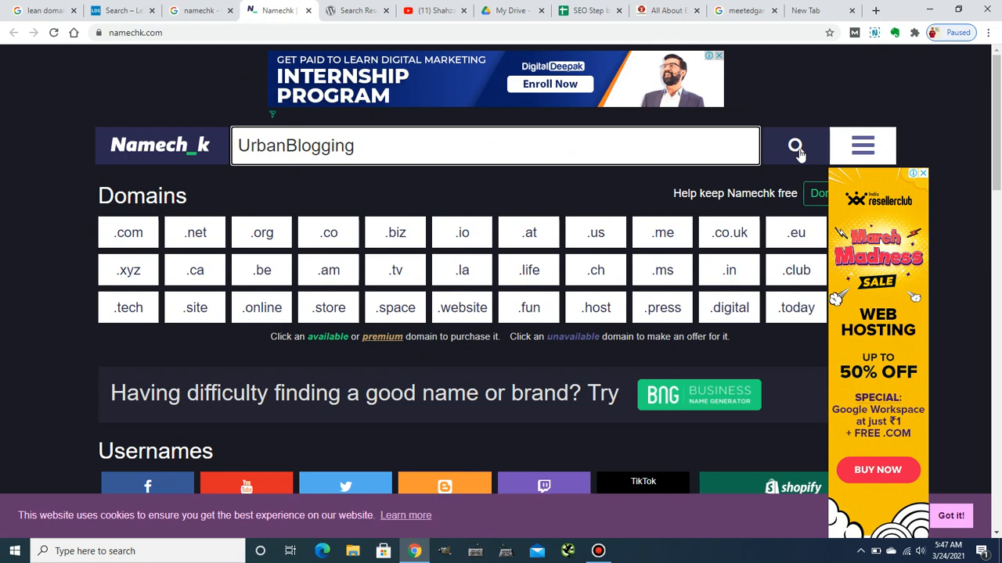
pyautogui.click(795, 145)
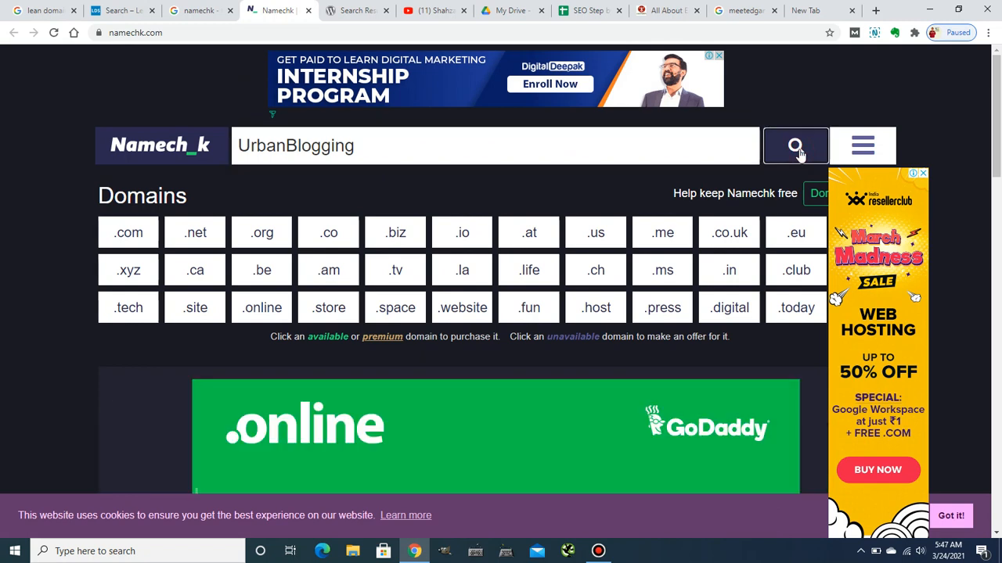
pyautogui.click(795, 146)
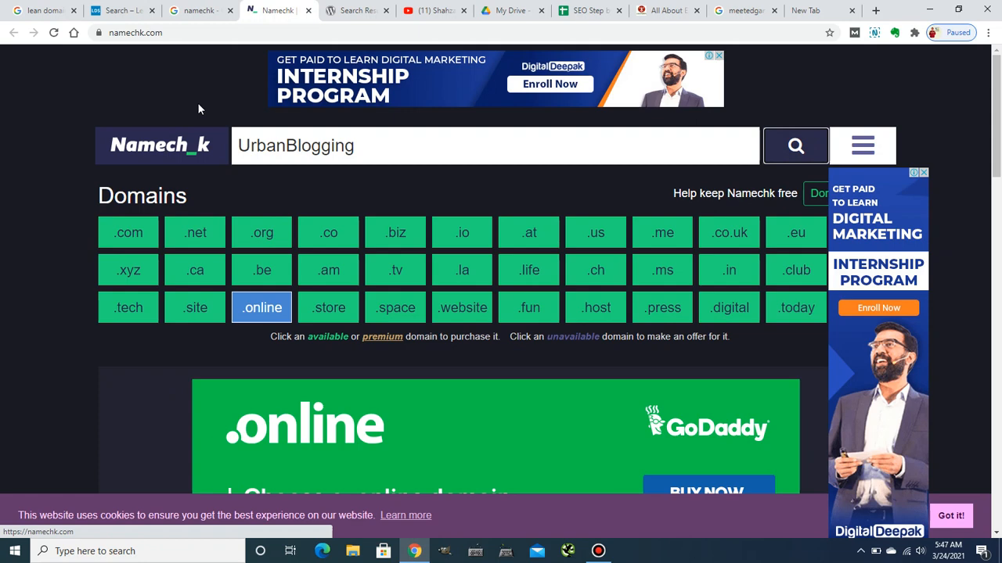
pyautogui.moveTo(212, 272)
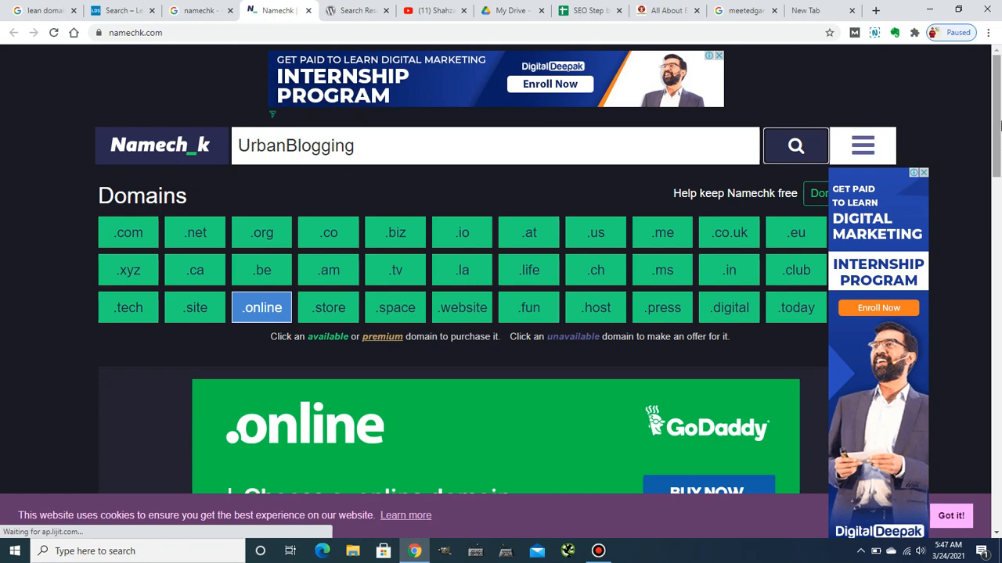
# Scroll through Namechk's domain and username availability results for UrbanBlogging
pyautogui.scroll(-3)
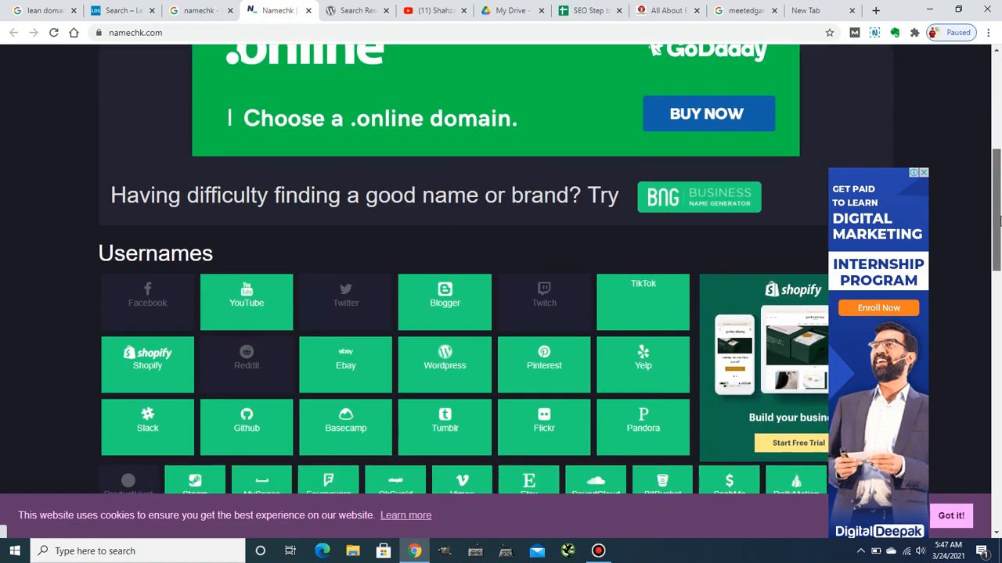
pyautogui.scroll(-3)
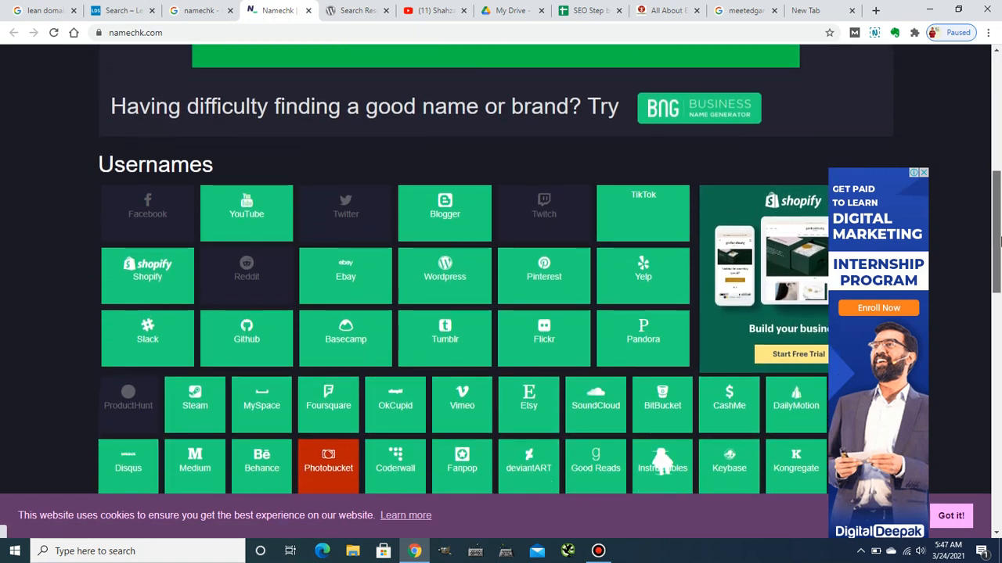
pyautogui.scroll(-3)
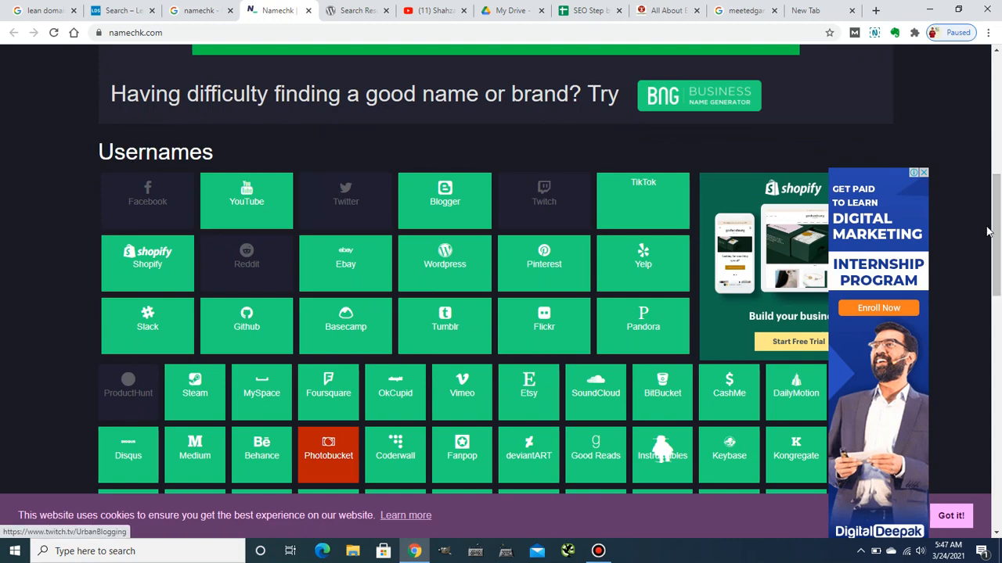
pyautogui.scroll(3)
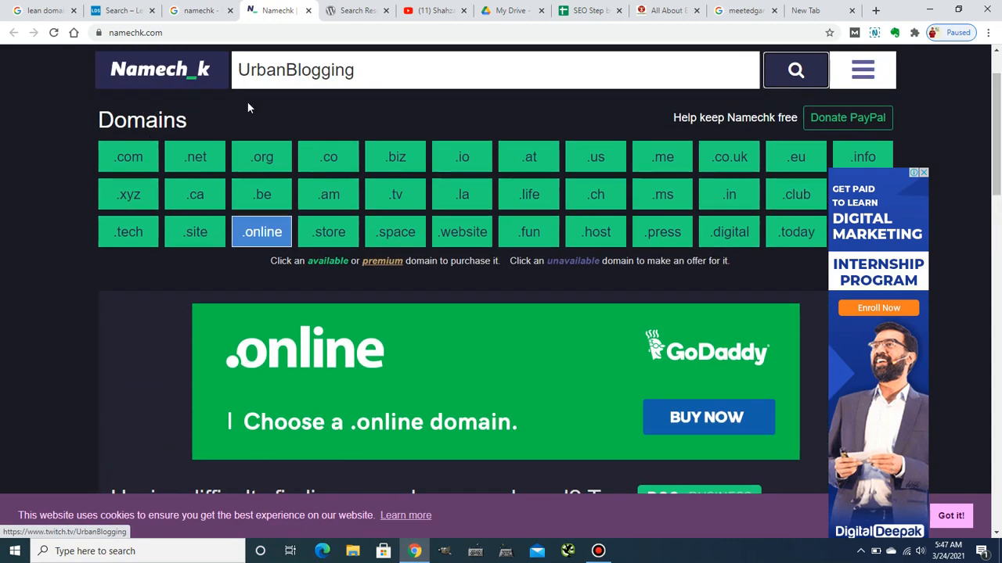
pyautogui.scroll(-3)
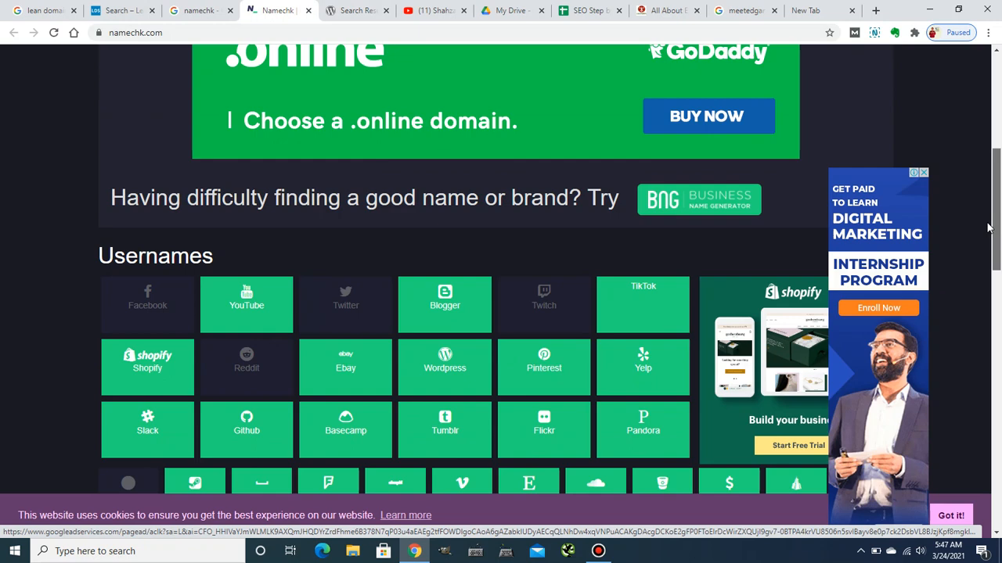
pyautogui.scroll(-3)
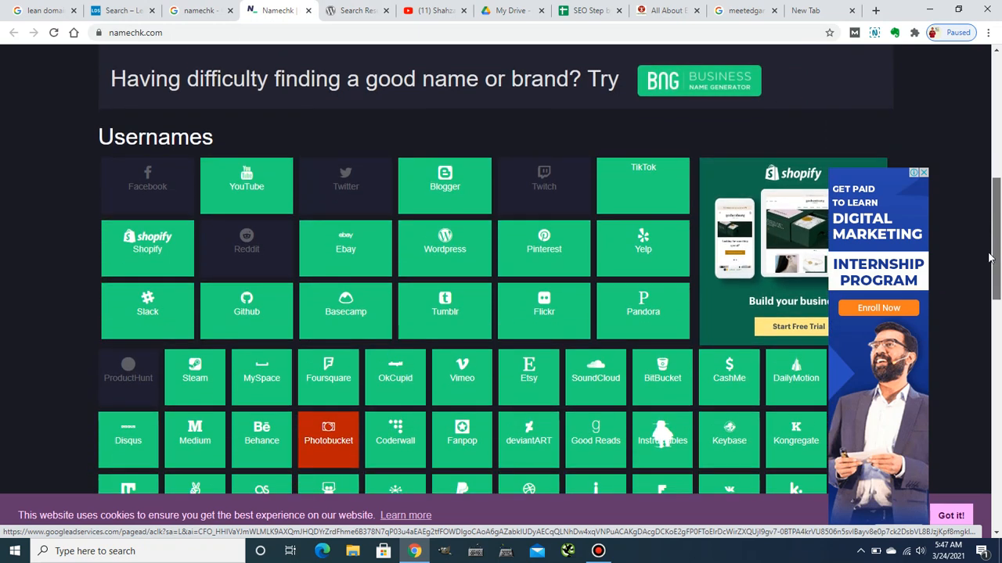
pyautogui.moveTo(460, 160)
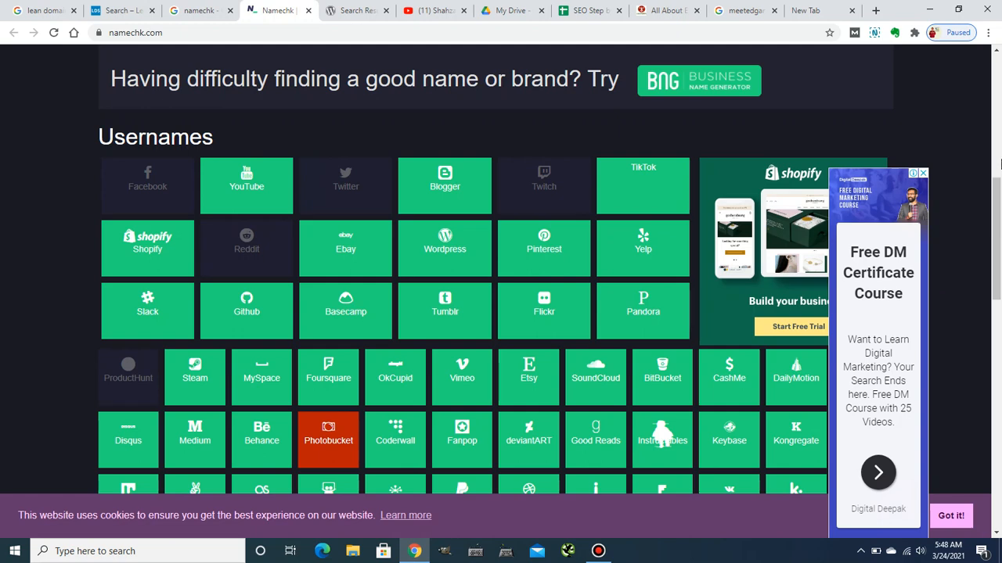
pyautogui.moveTo(164, 225)
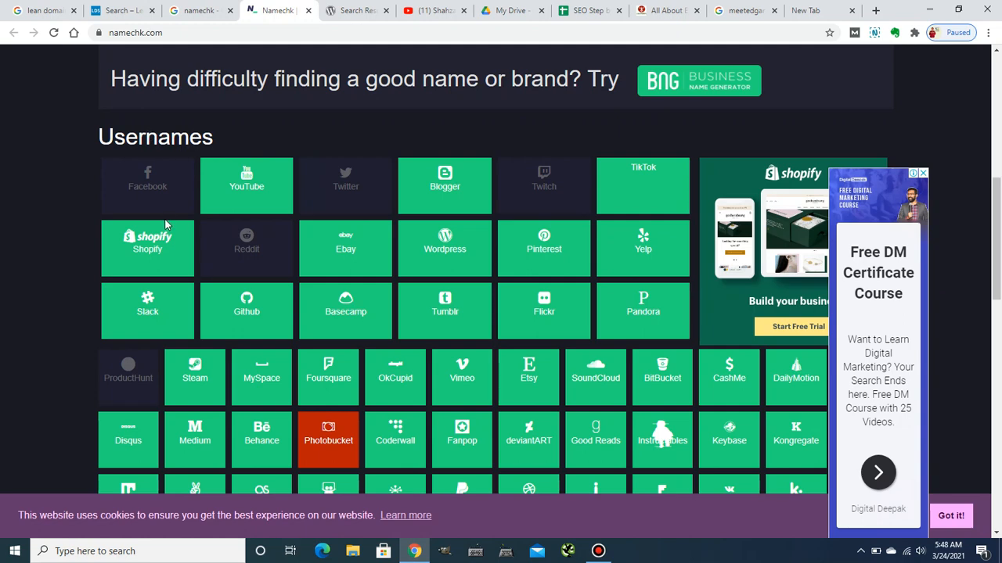
pyautogui.moveTo(285, 205)
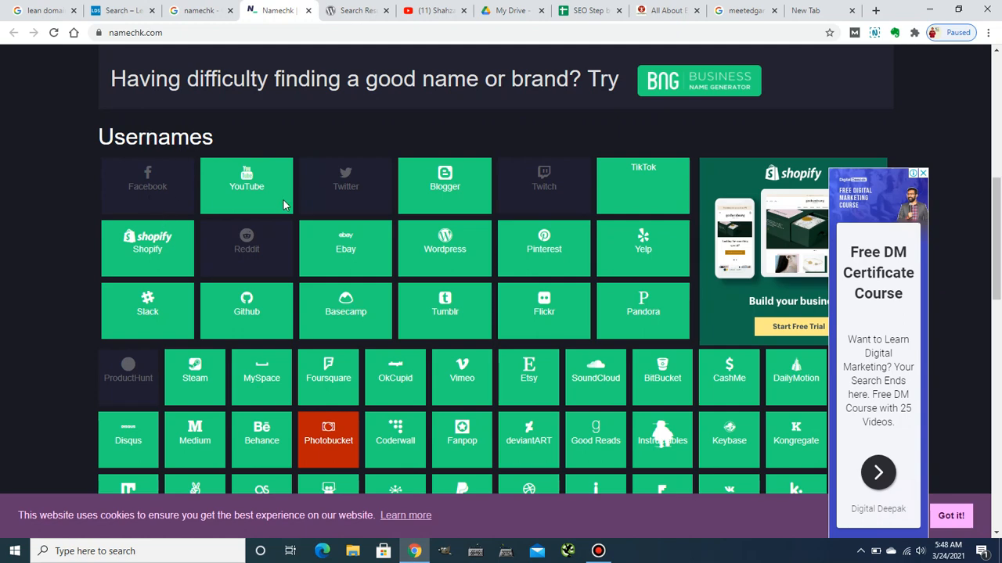
pyautogui.moveTo(563, 201)
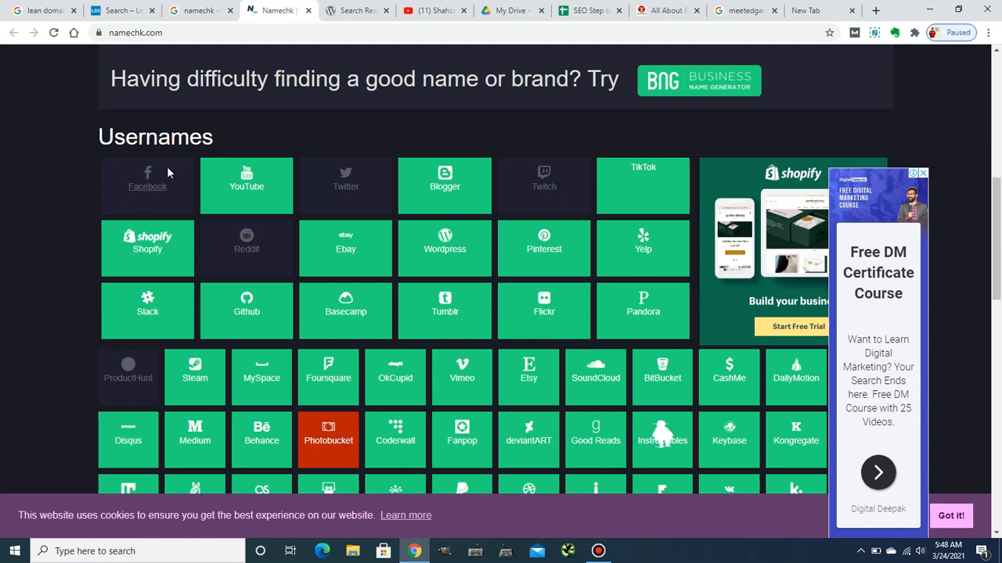
pyautogui.moveTo(296, 265)
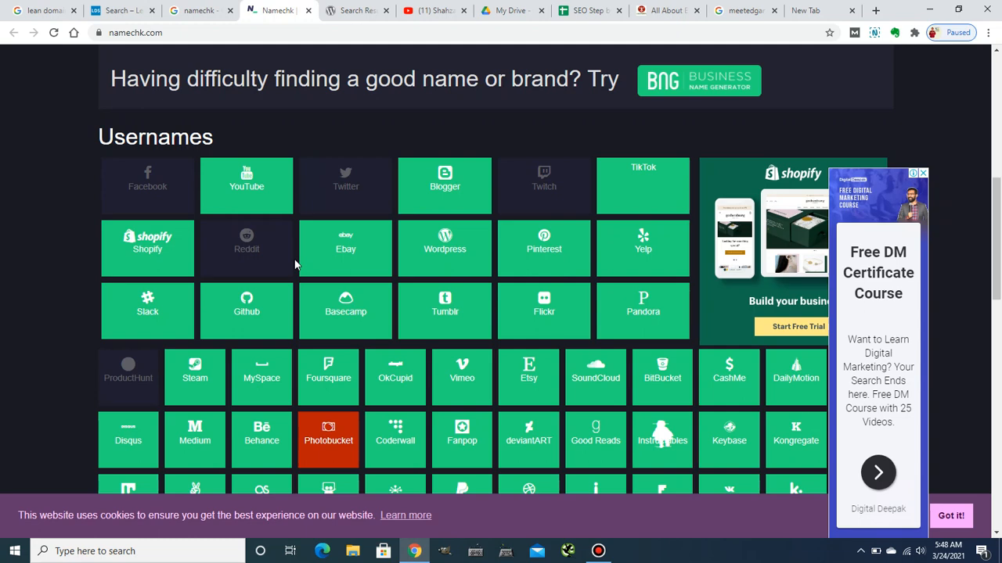
pyautogui.moveTo(288, 285)
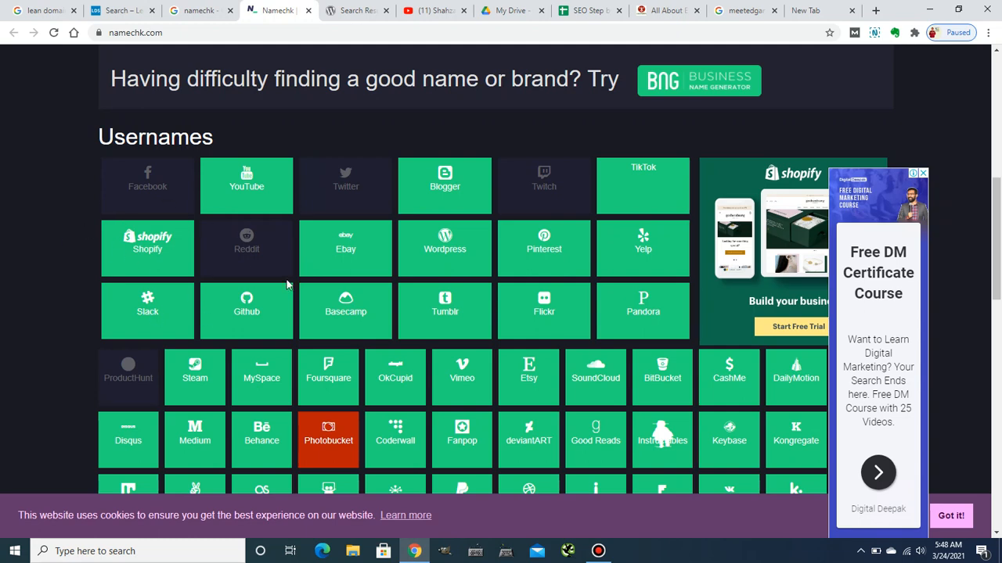
pyautogui.moveTo(180, 194)
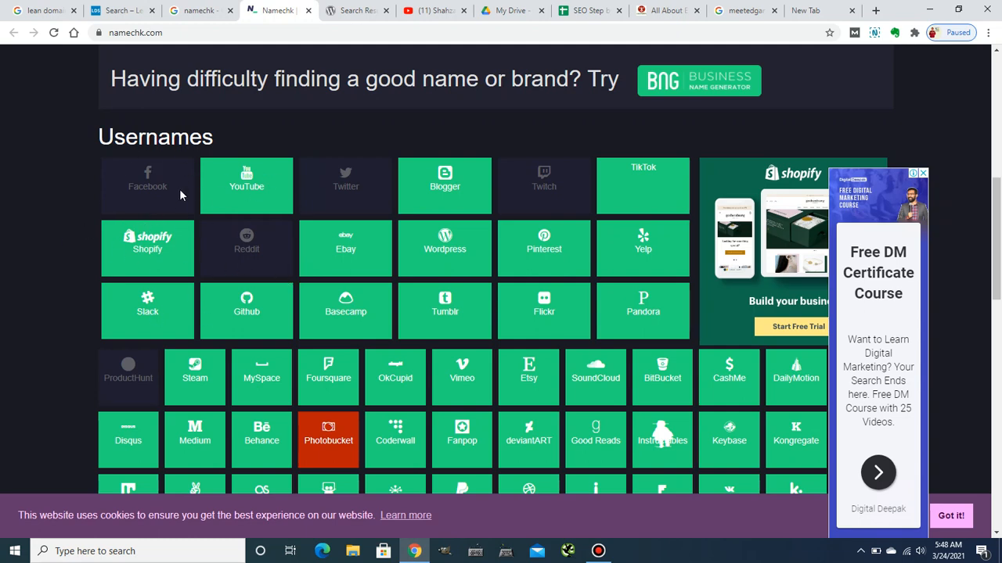
pyautogui.moveTo(196, 282)
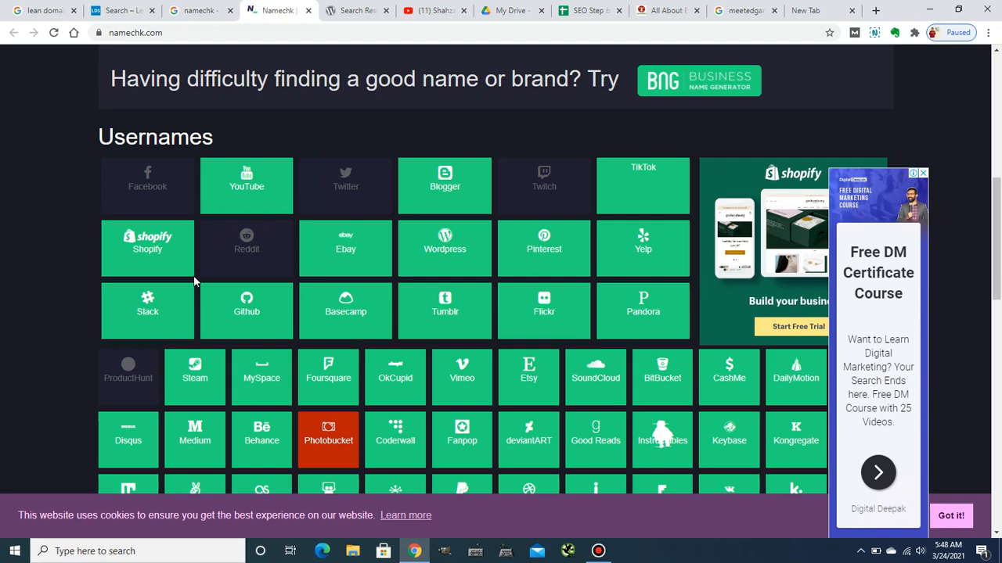
pyautogui.moveTo(936, 190)
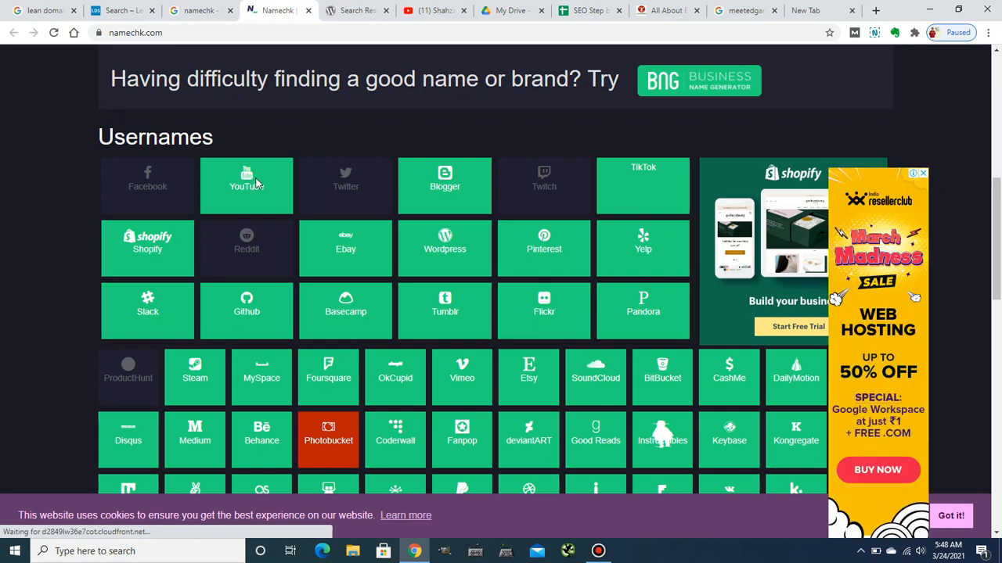
pyautogui.moveTo(147, 187)
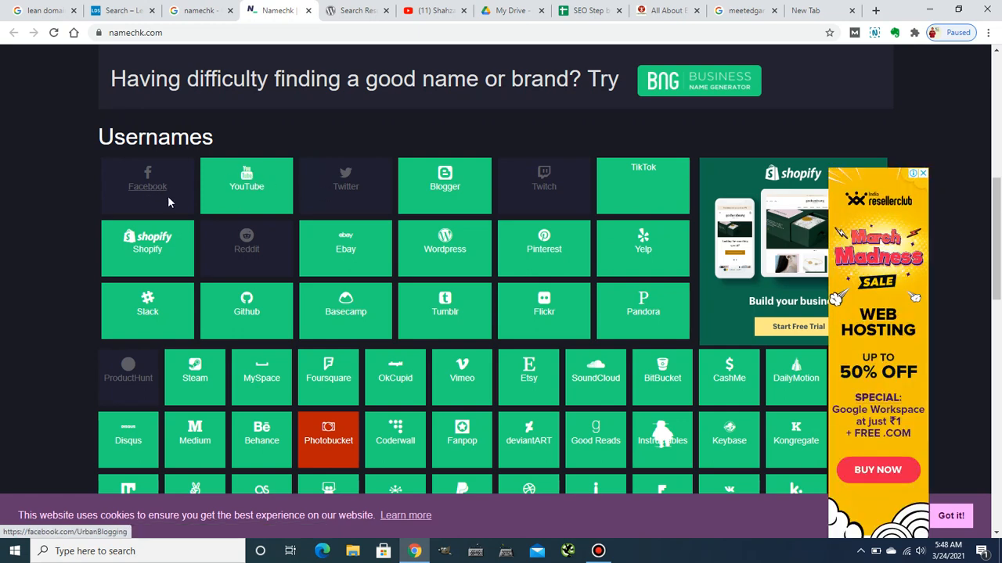
pyautogui.moveTo(280, 230)
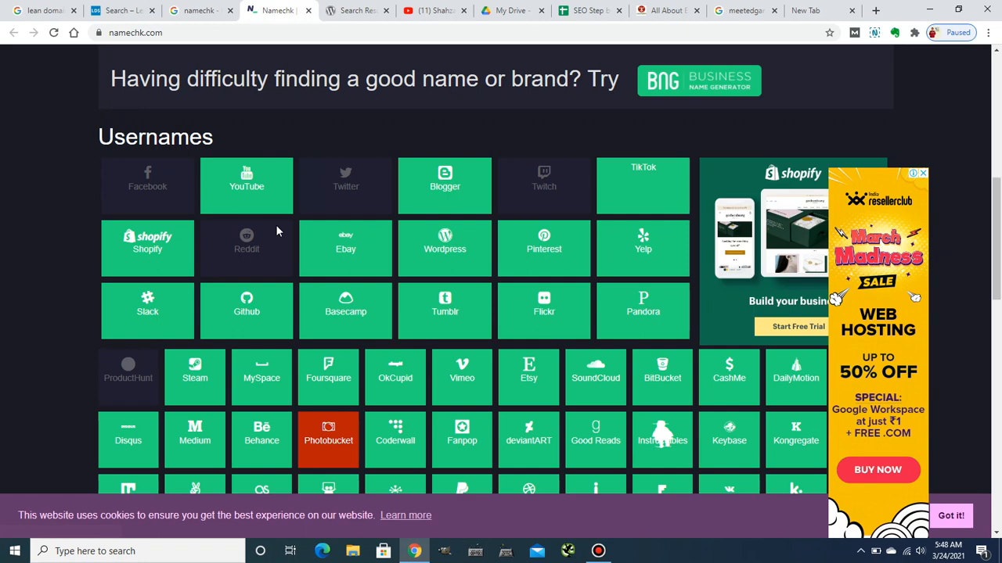
pyautogui.moveTo(244, 263)
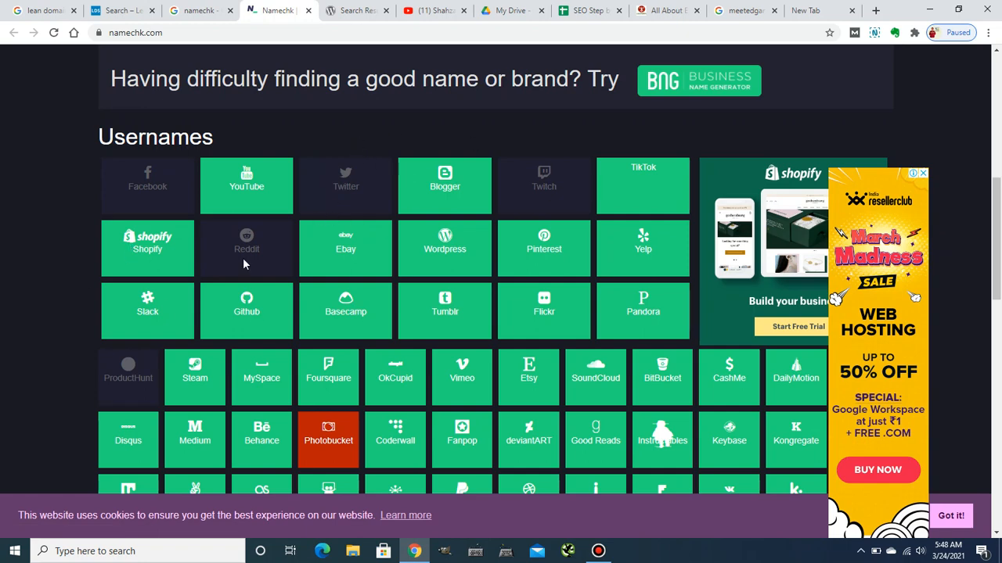
pyautogui.moveTo(986, 232)
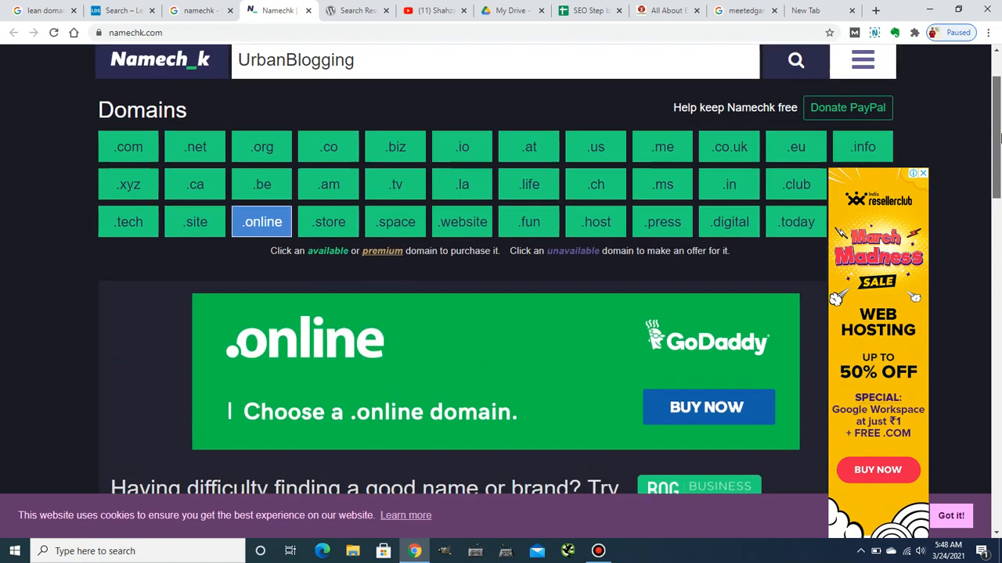
pyautogui.scroll(-3)
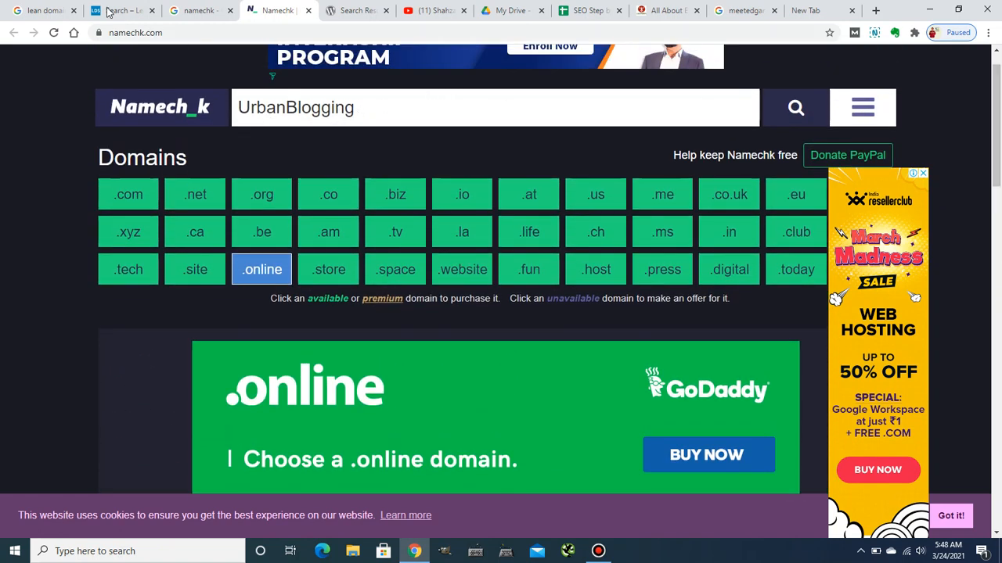
# Return to the LeanDomainSearch blogging list and dismiss the UrbanBlogging.com registration popup
pyautogui.click(117, 9)
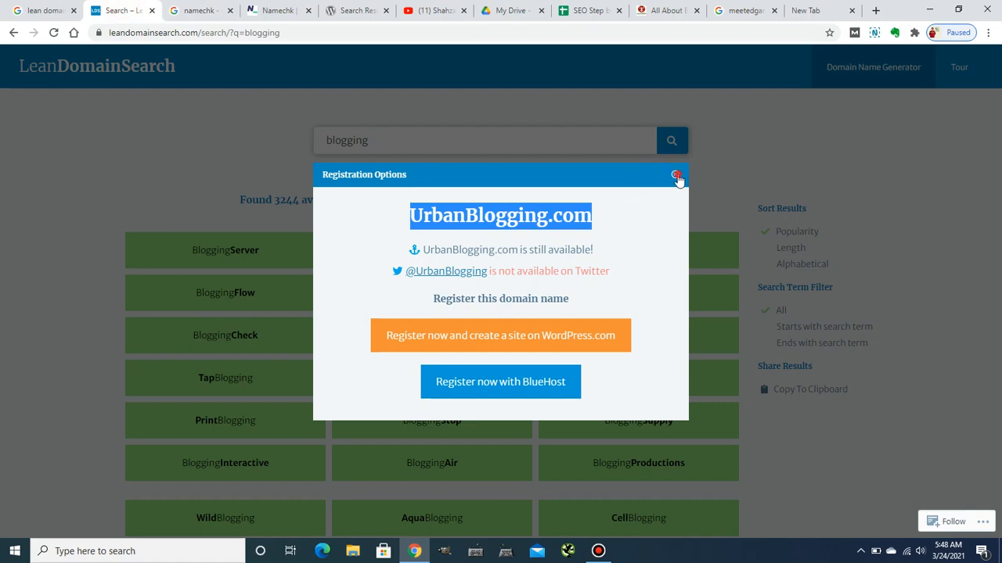
pyautogui.click(676, 173)
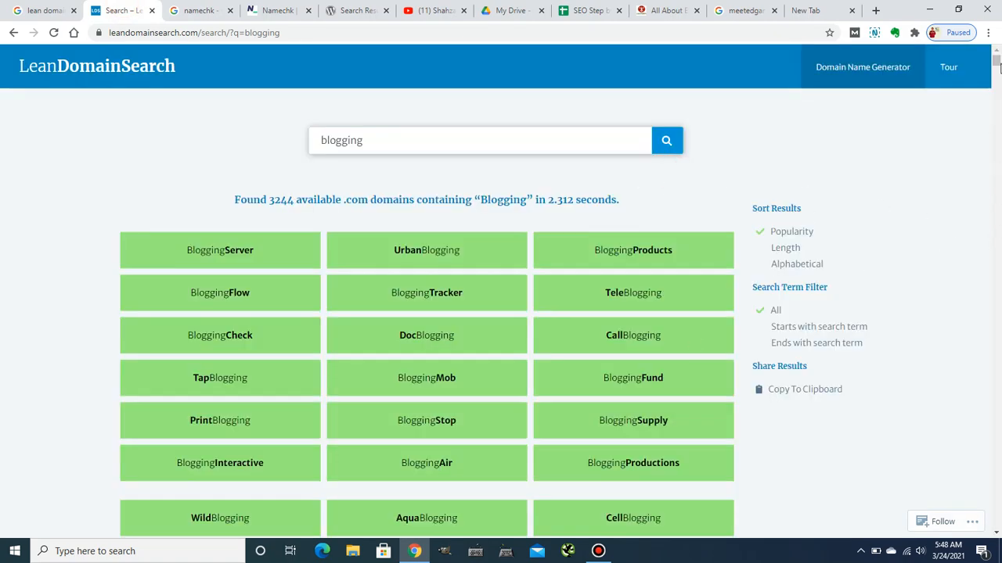
# View WaveBlogging.com's registration details and select the domain name to copy it
pyautogui.scroll(-3)
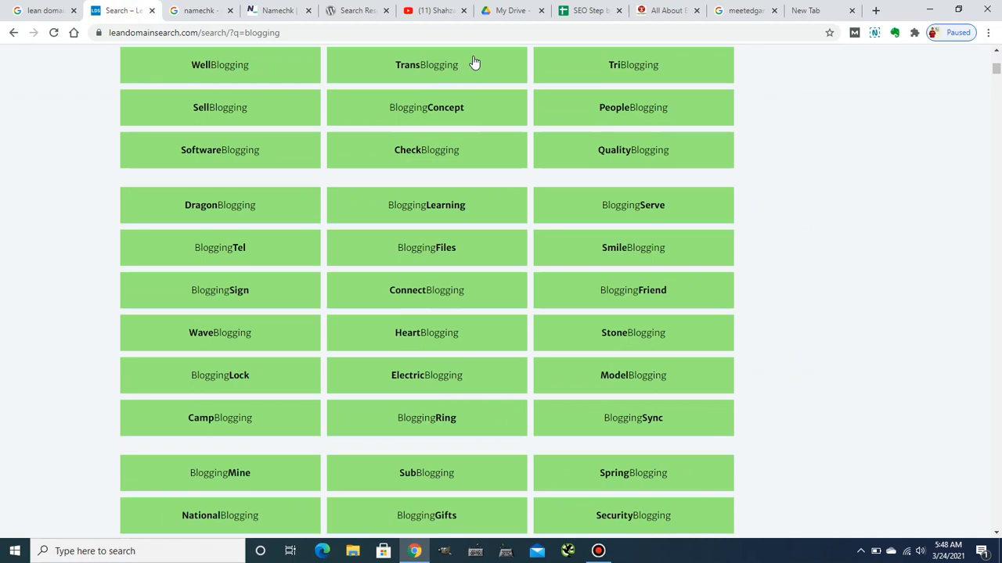
pyautogui.moveTo(313, 441)
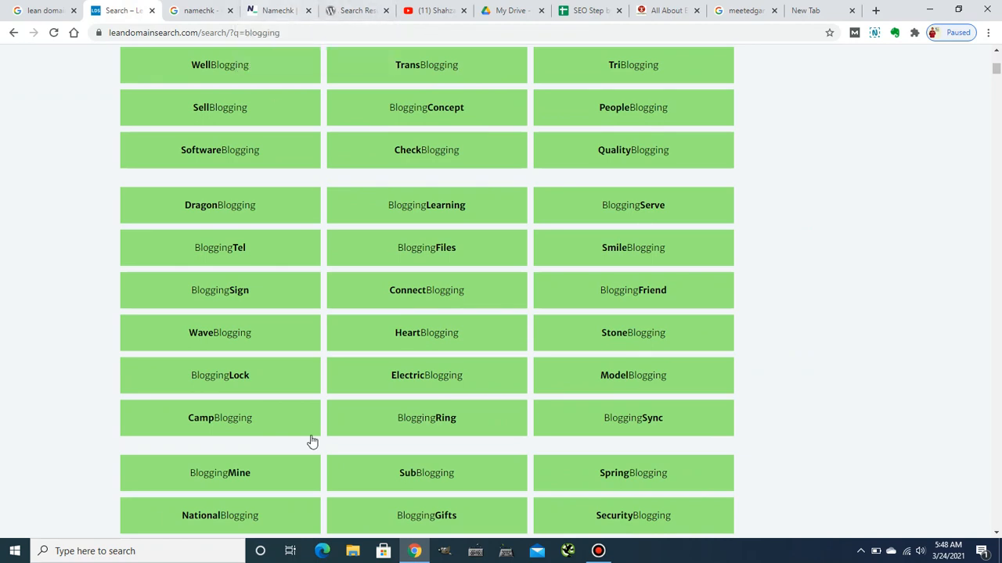
pyautogui.moveTo(200, 332)
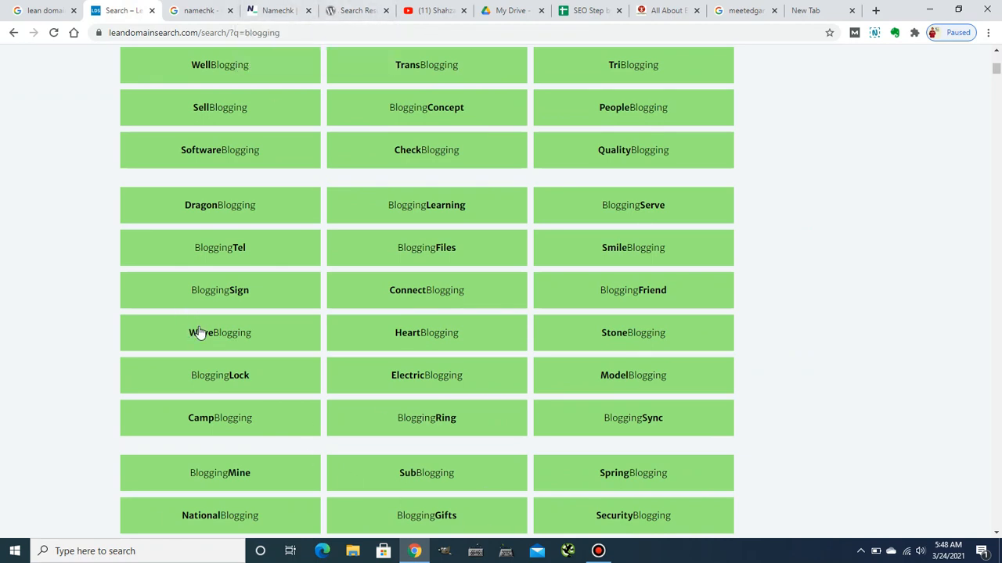
pyautogui.click(219, 332)
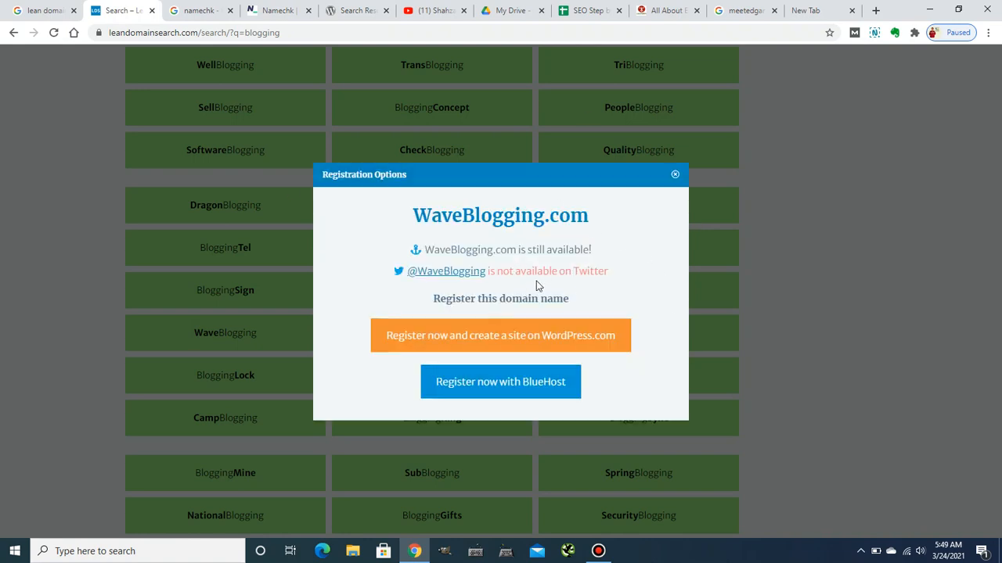
pyautogui.doubleClick(499, 216)
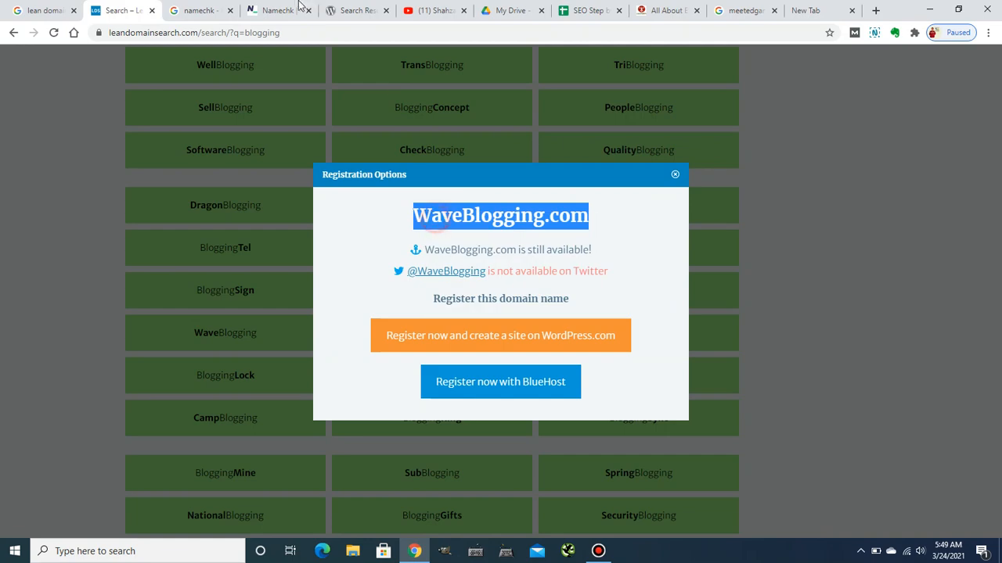
# Replace the Namechk search with WaveBlogging and run the availability check
pyautogui.click(274, 9)
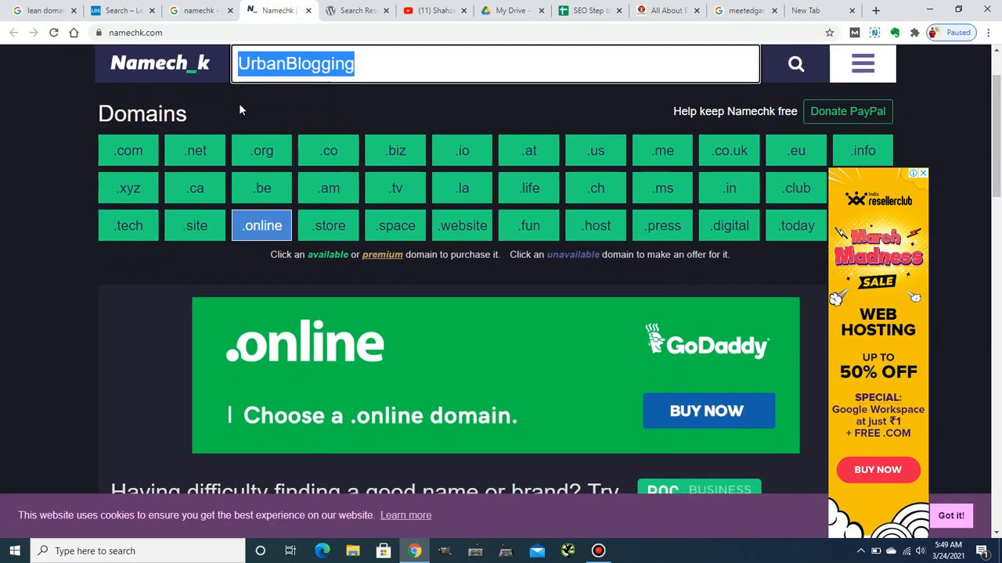
pyautogui.write('WaveBlogging.com')
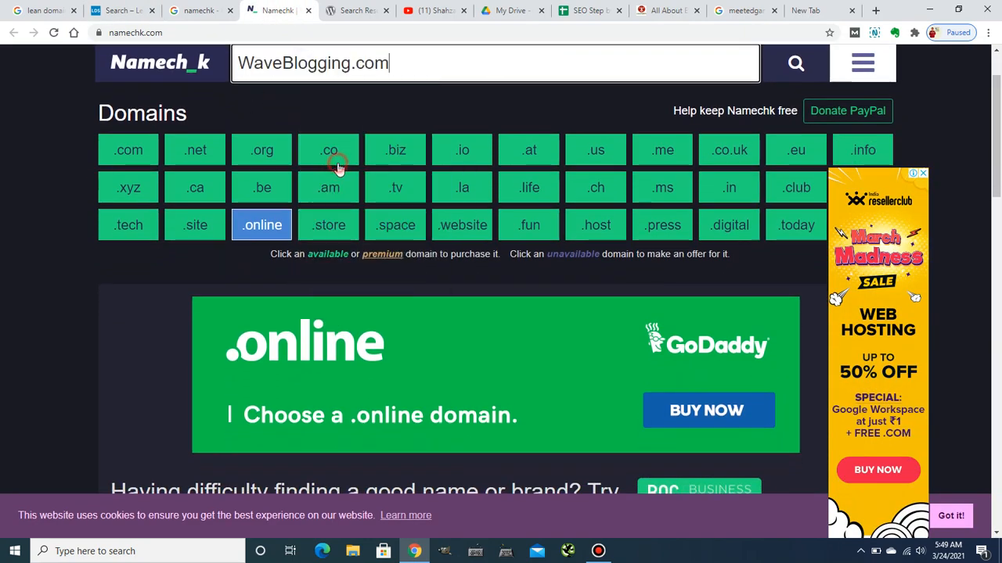
pyautogui.moveTo(720, 95)
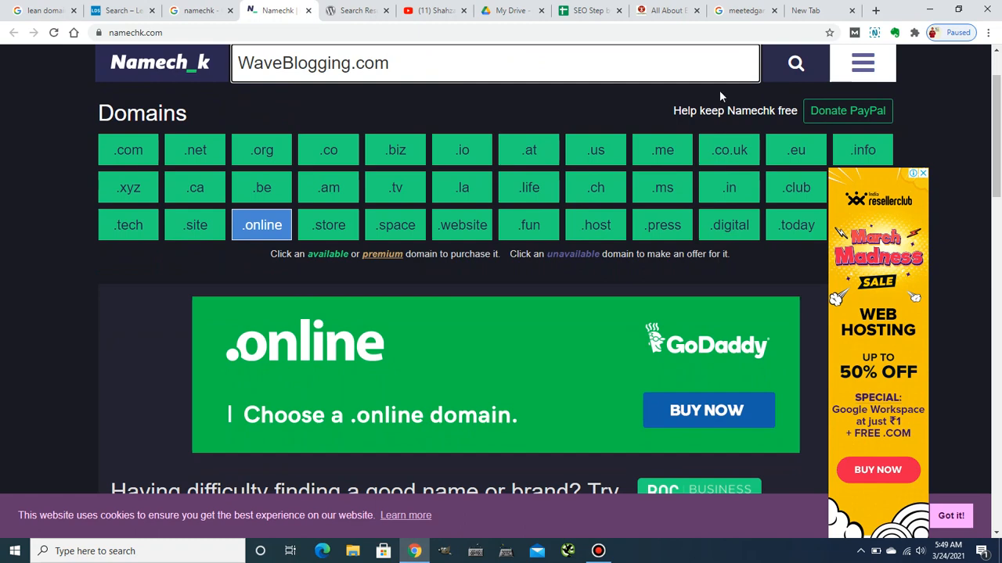
pyautogui.press('Backspace')
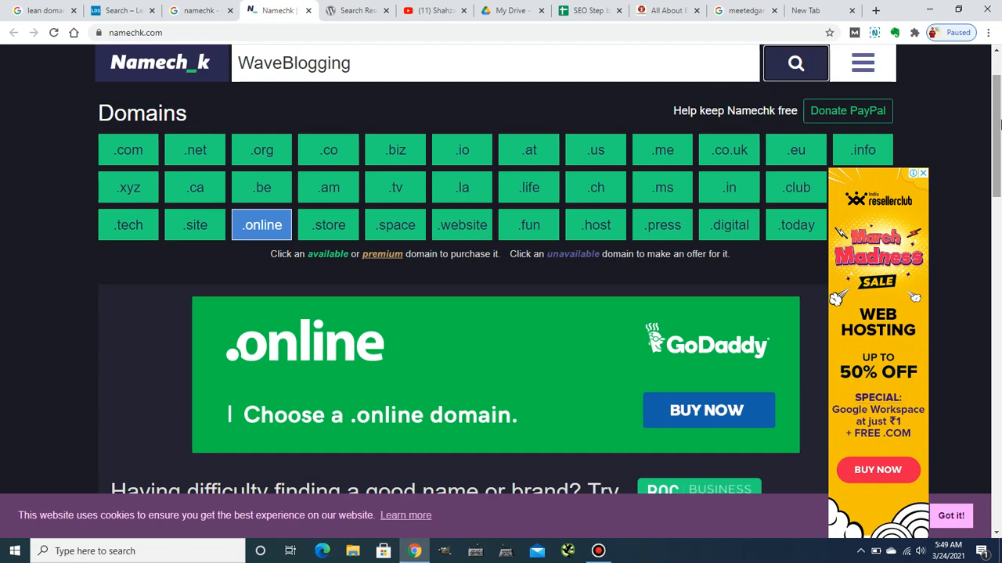
pyautogui.scroll(-3)
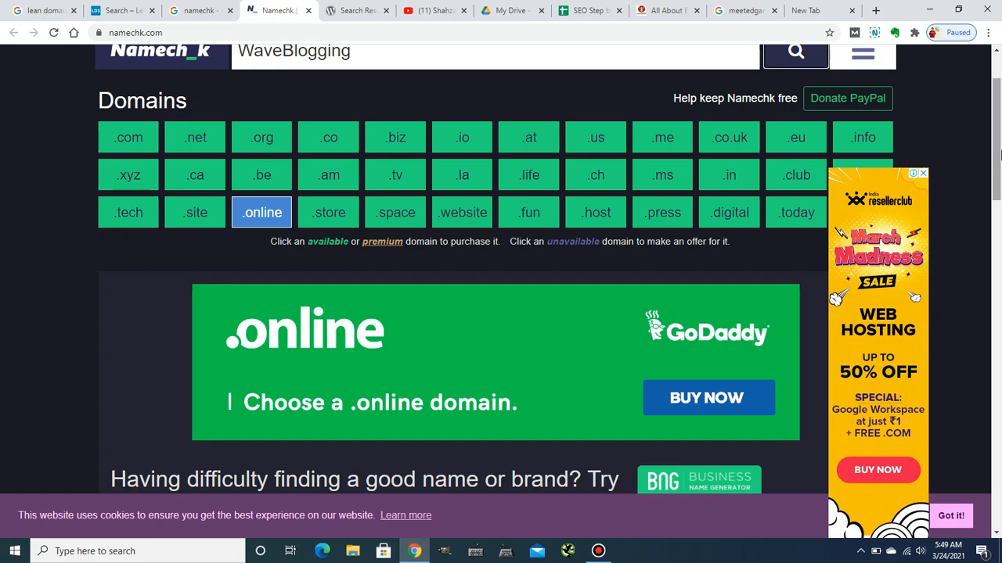
pyautogui.scroll(-3)
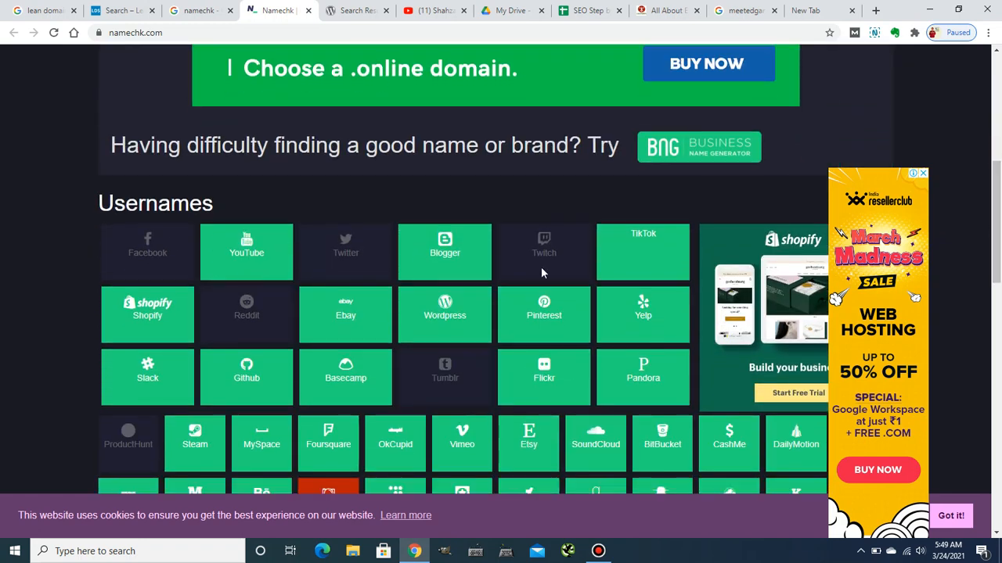
pyautogui.moveTo(323, 363)
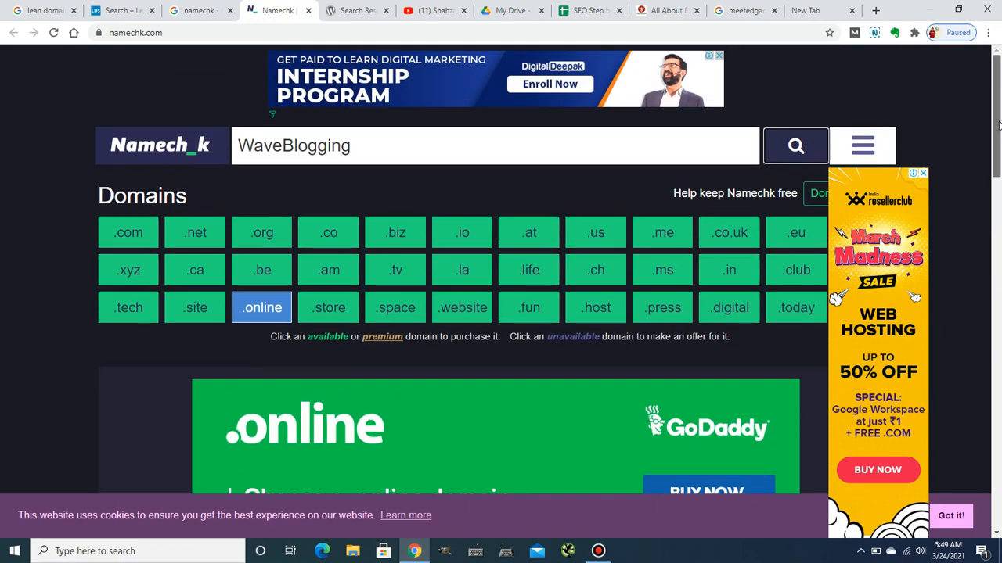
pyautogui.scroll(-3)
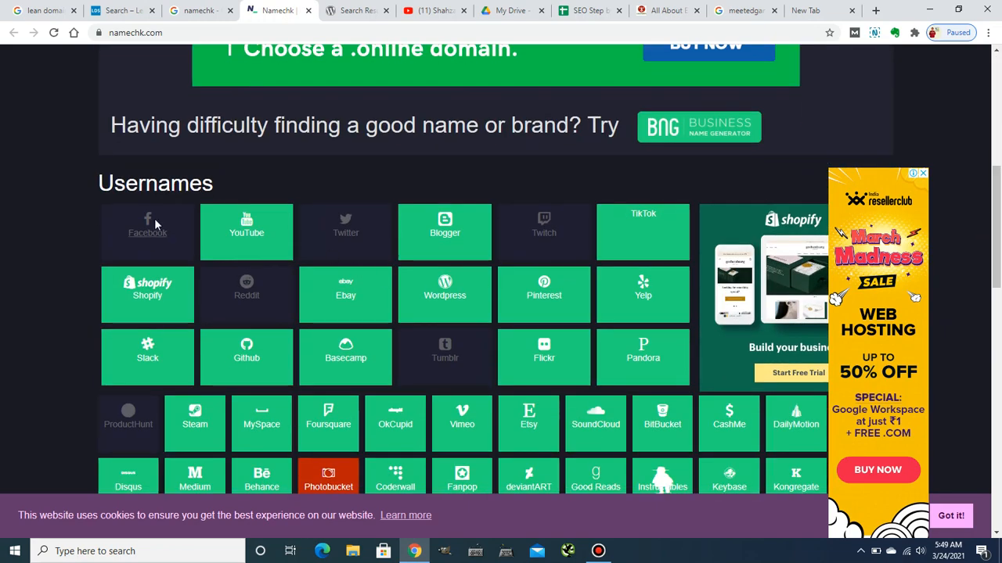
pyautogui.moveTo(228, 432)
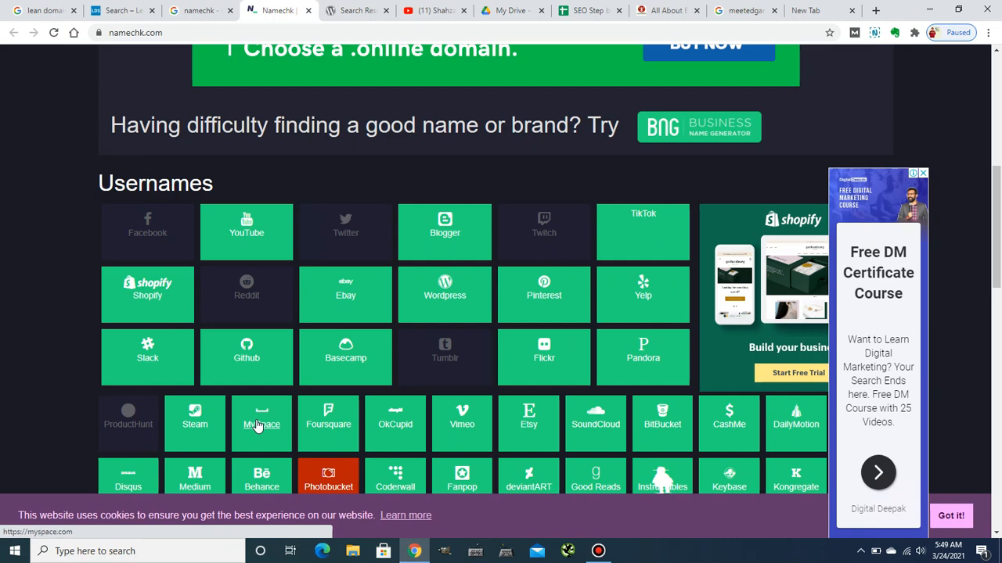
pyautogui.moveTo(413, 354)
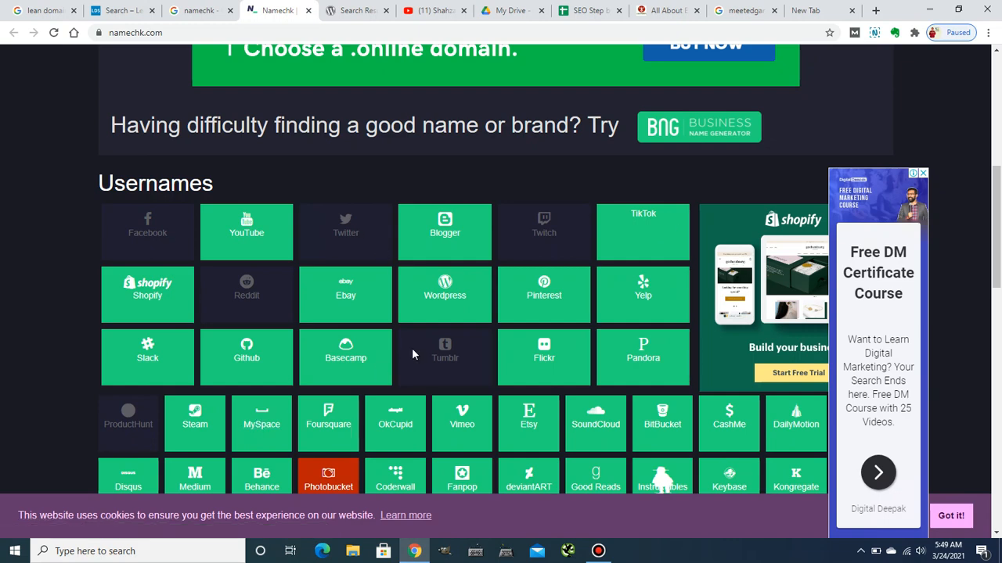
pyautogui.moveTo(406, 347)
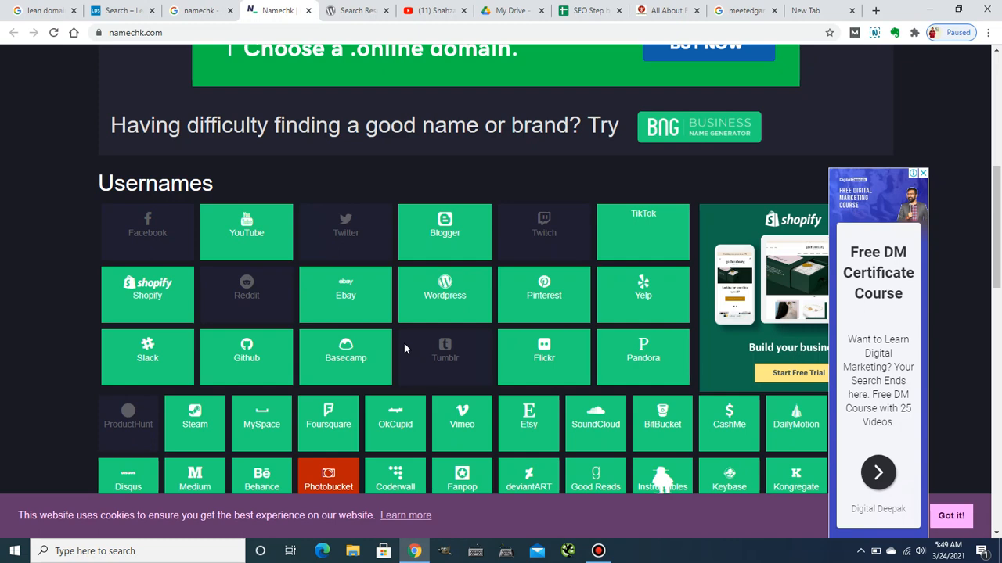
pyautogui.moveTo(556, 338)
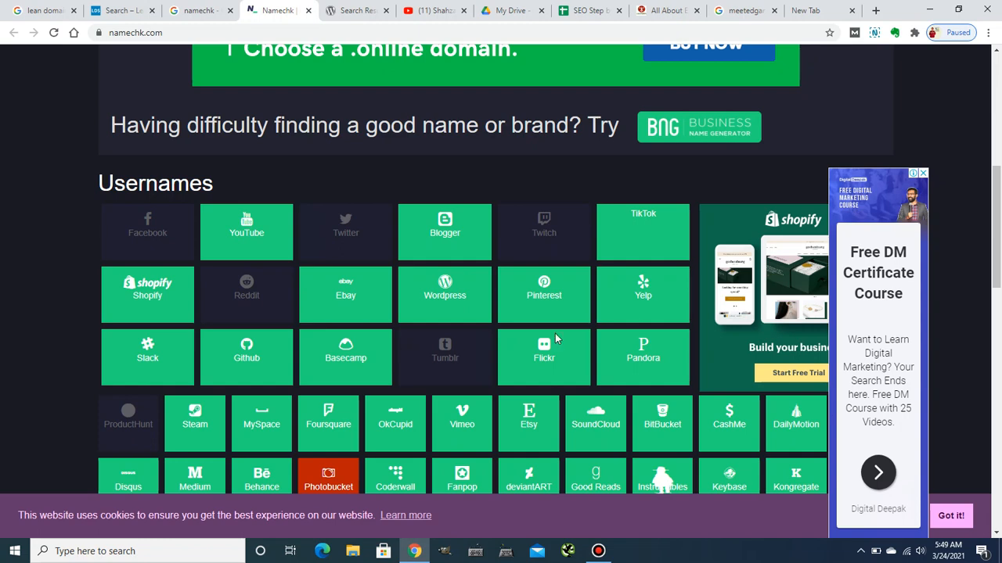
# Pass through the YouTube channel page and reopen the SEO Step by Step checklist spreadsheet
pyautogui.click(435, 9)
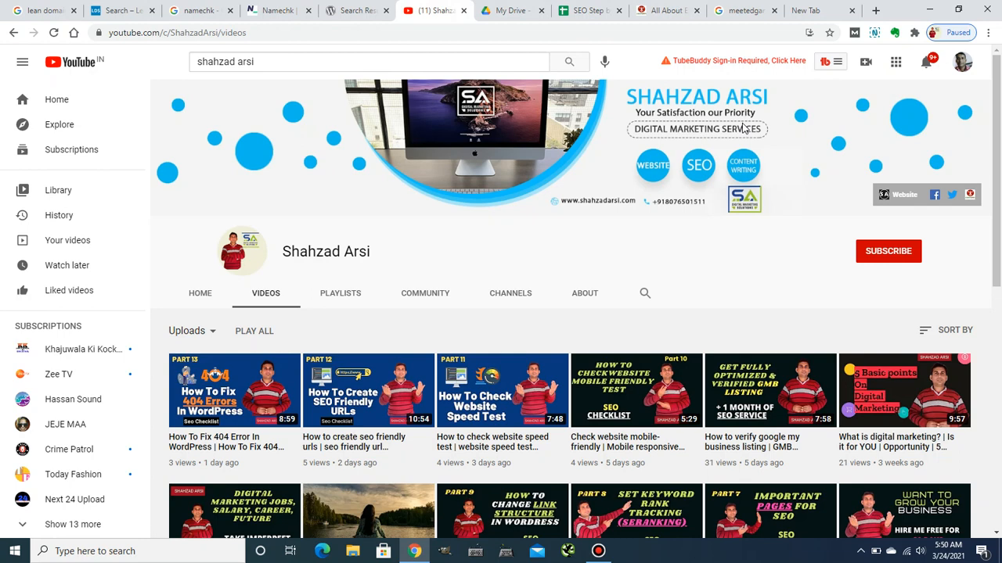
pyautogui.click(587, 9)
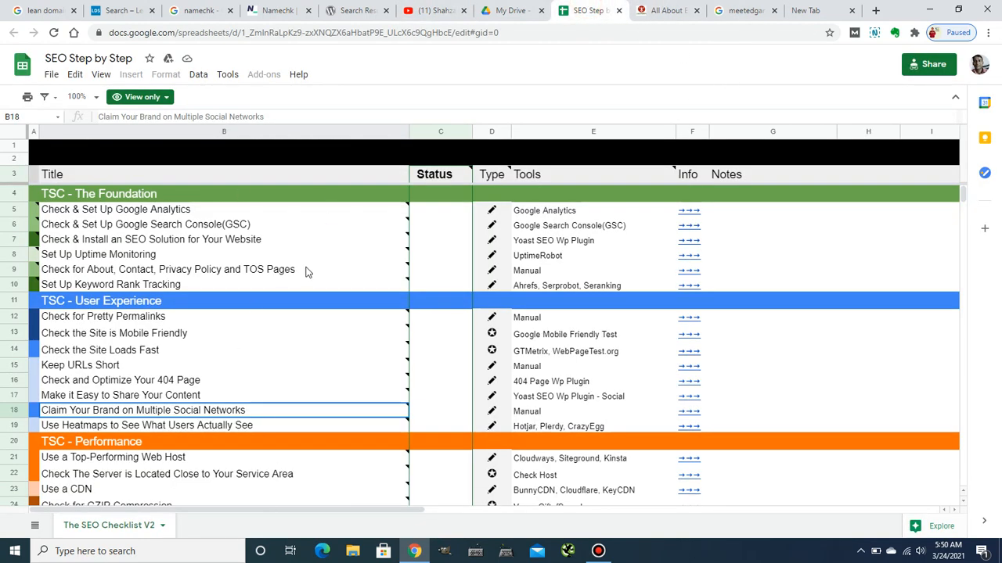